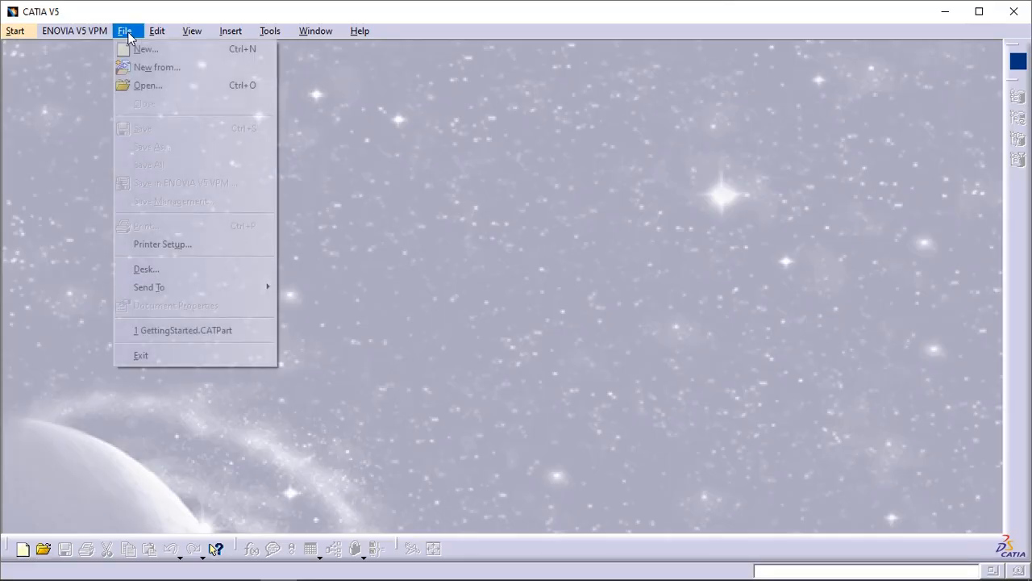
mouse_move(145, 49)
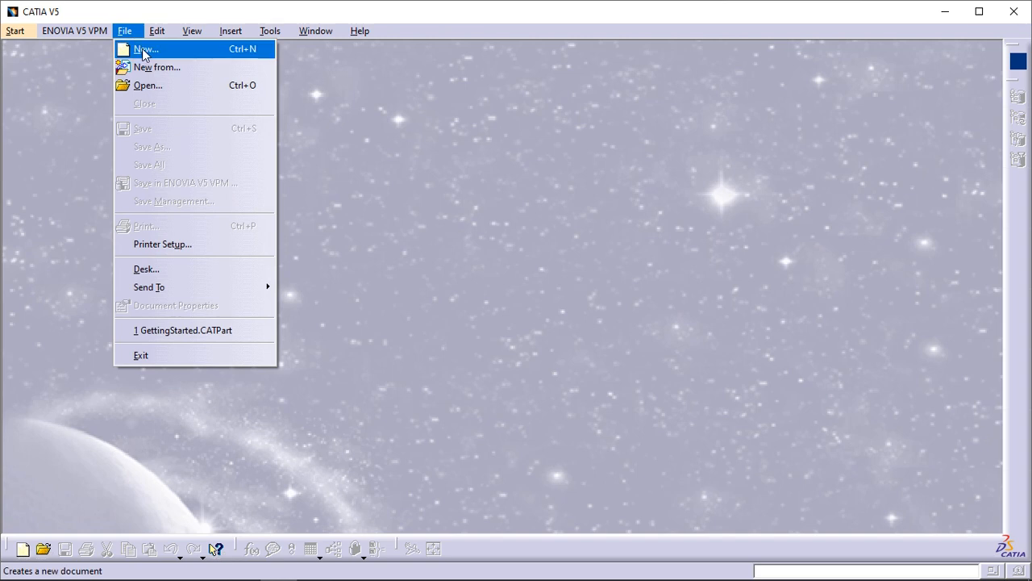
Start a new document and choose Part from the list of types.
left_click(145, 49)
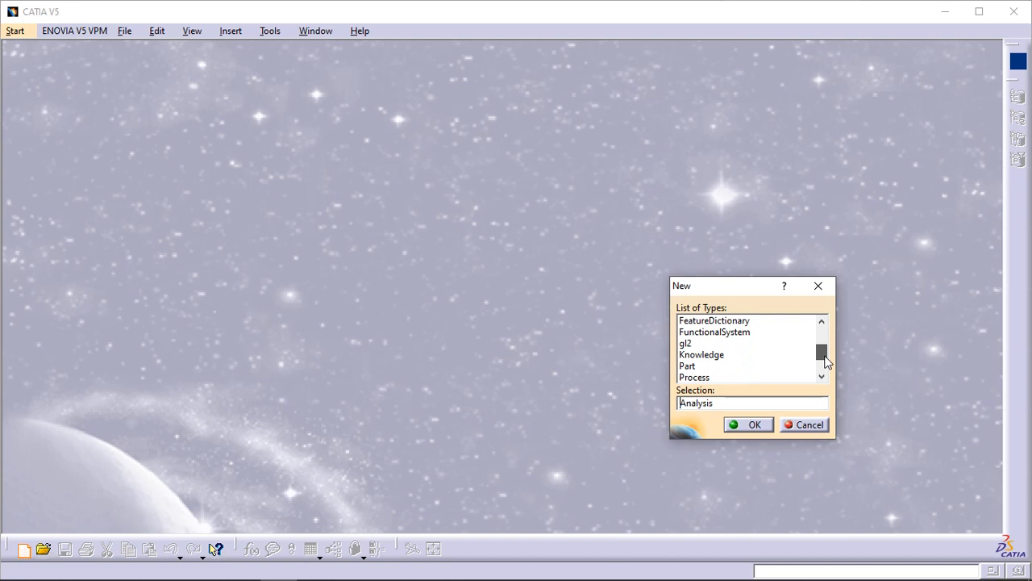
scroll("down", 3)
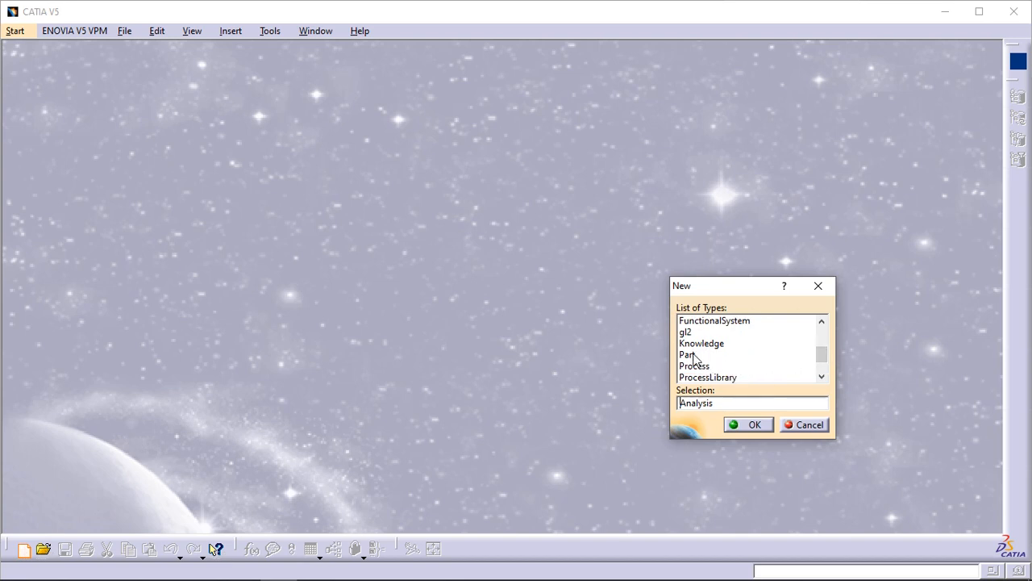
left_click(687, 355)
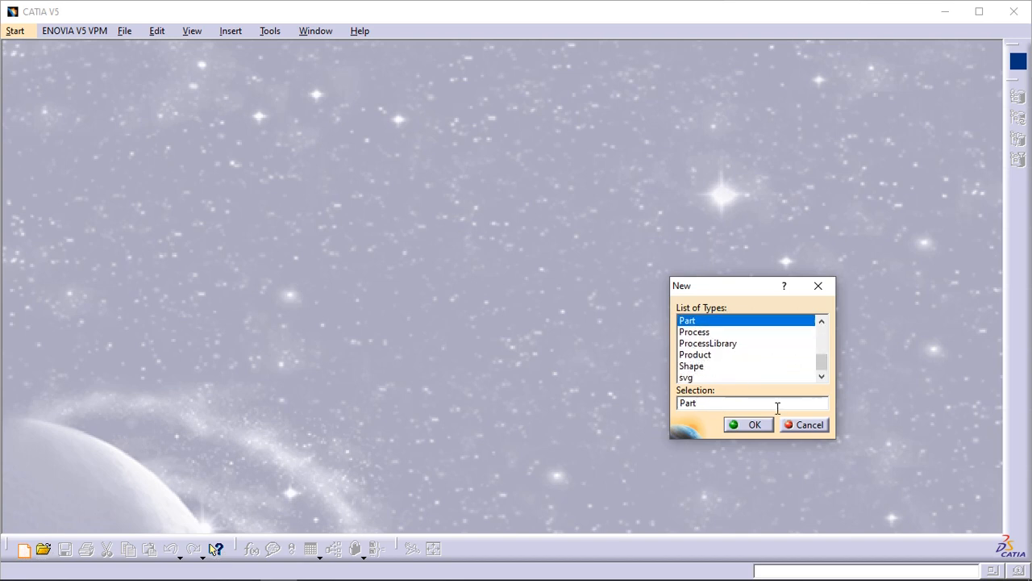
Confirm Part as the document type so the New Part naming prompt appears.
left_click(755, 425)
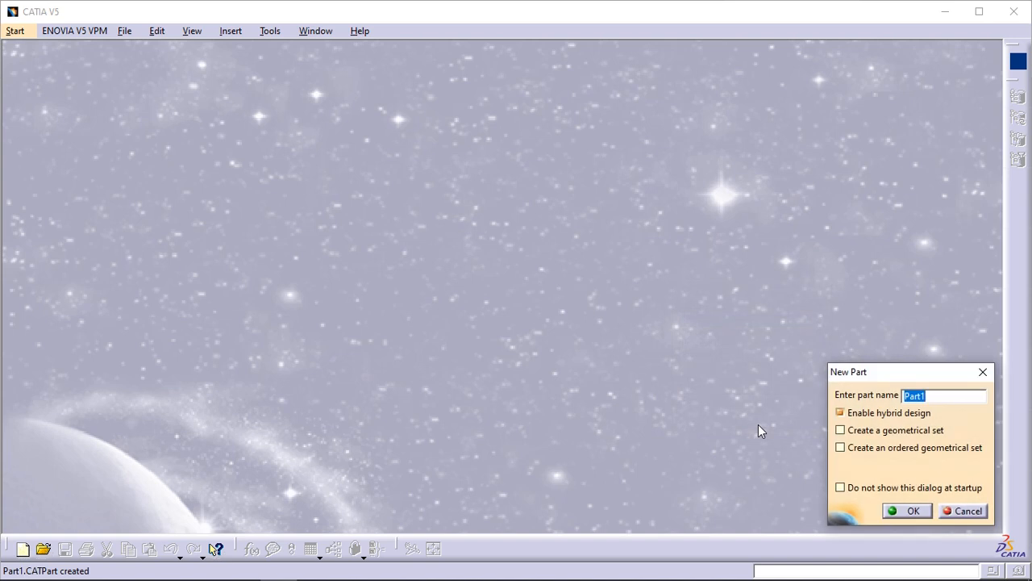
mouse_move(904, 439)
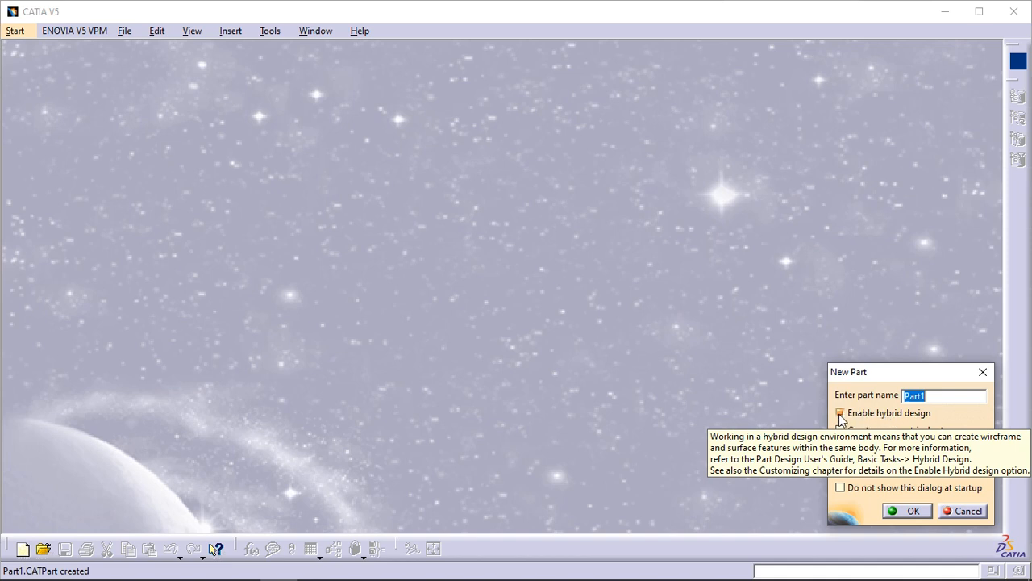
mouse_move(839, 498)
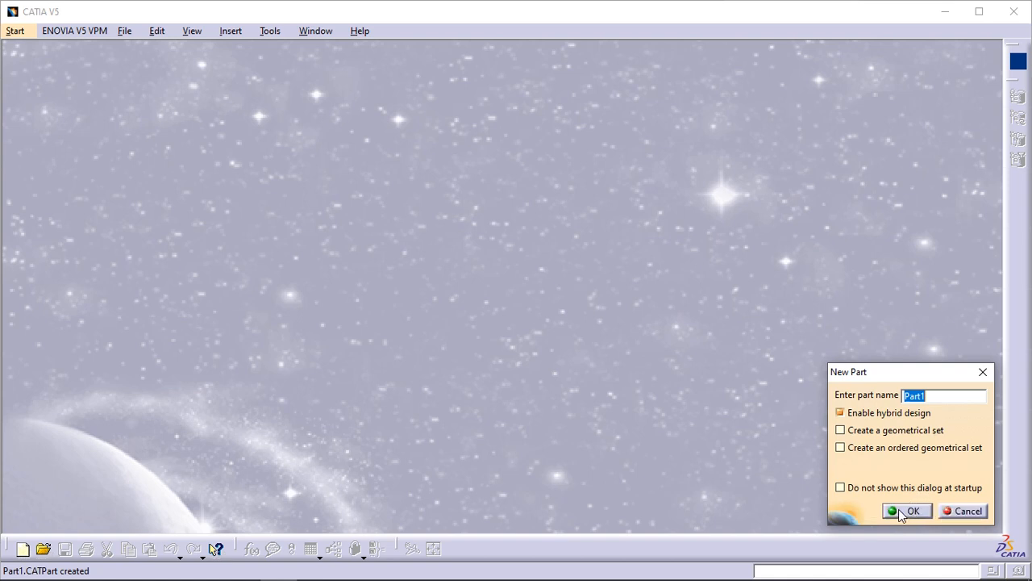
Create the empty Part1 with its three reference planes and PartBody.
left_click(906, 510)
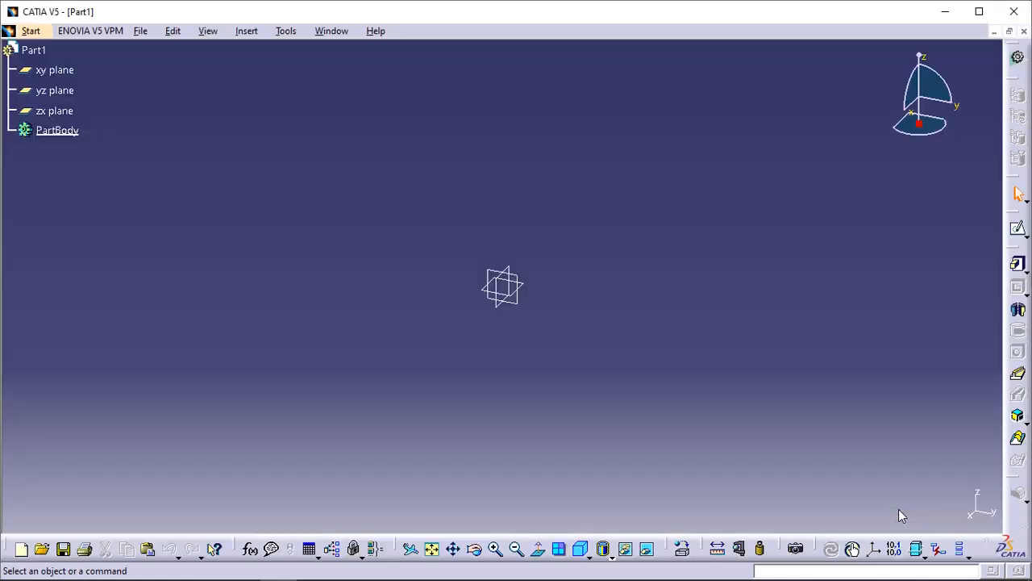
mouse_move(519, 465)
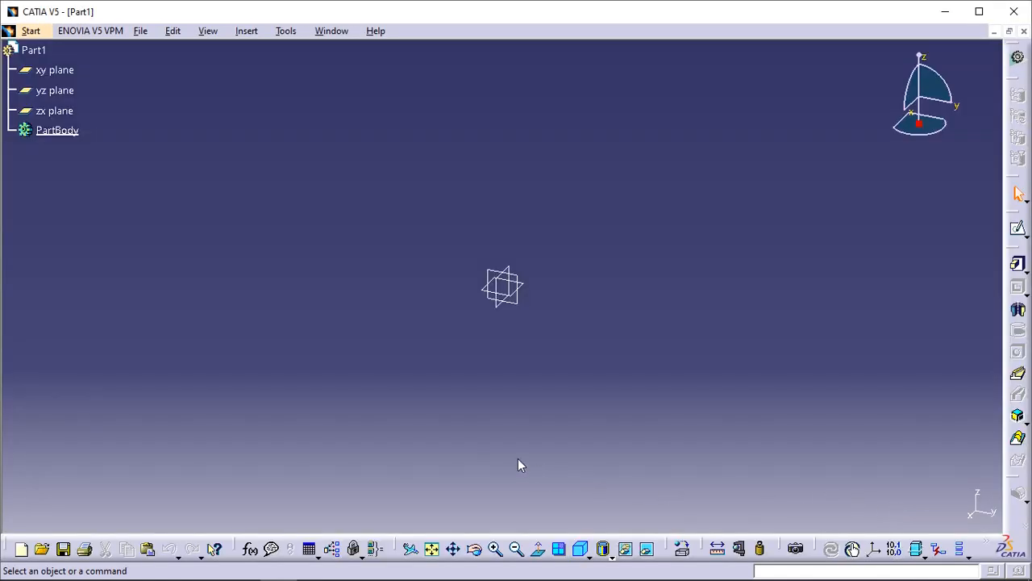
mouse_move(475, 420)
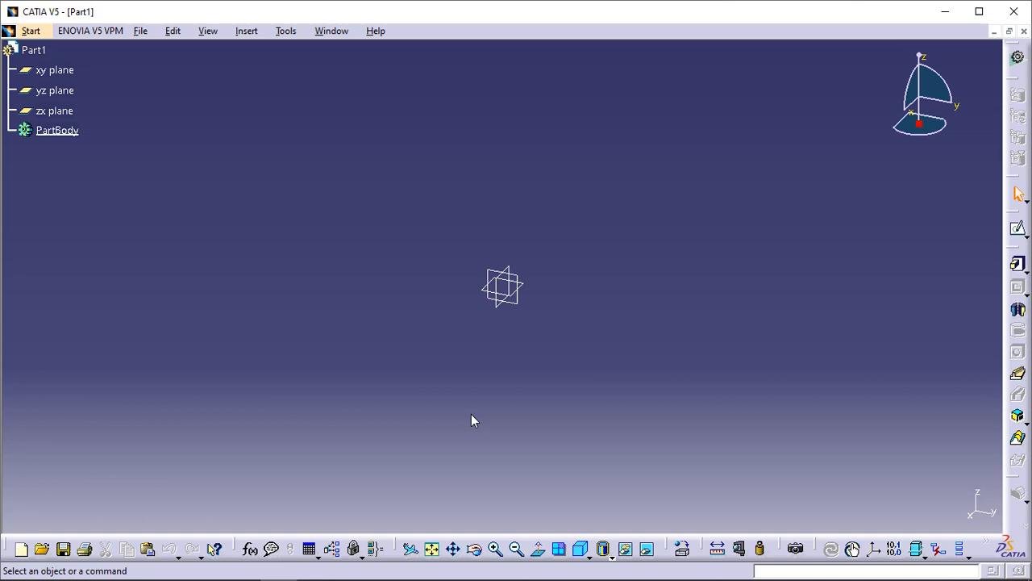
mouse_move(945, 356)
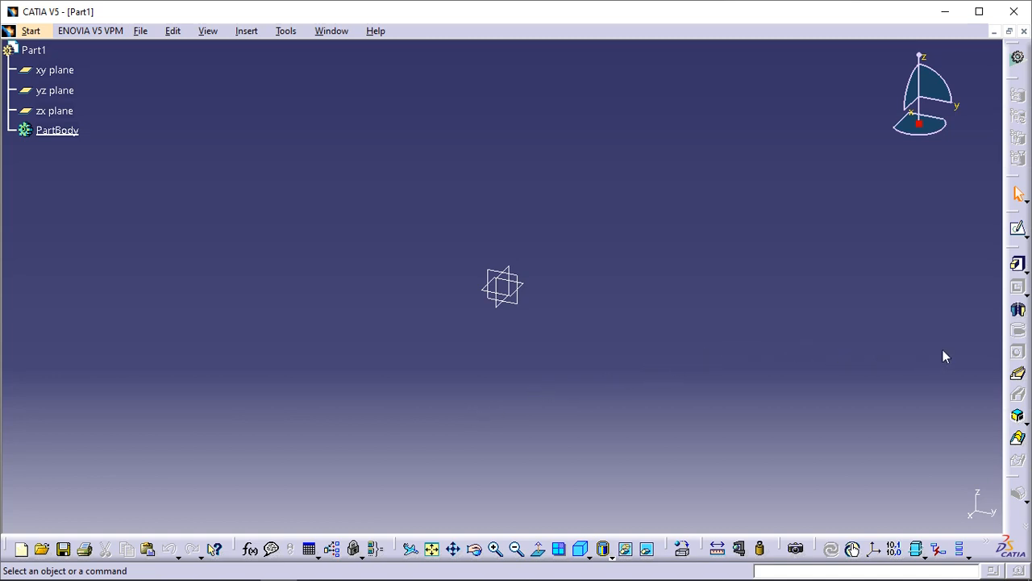
mouse_move(901, 215)
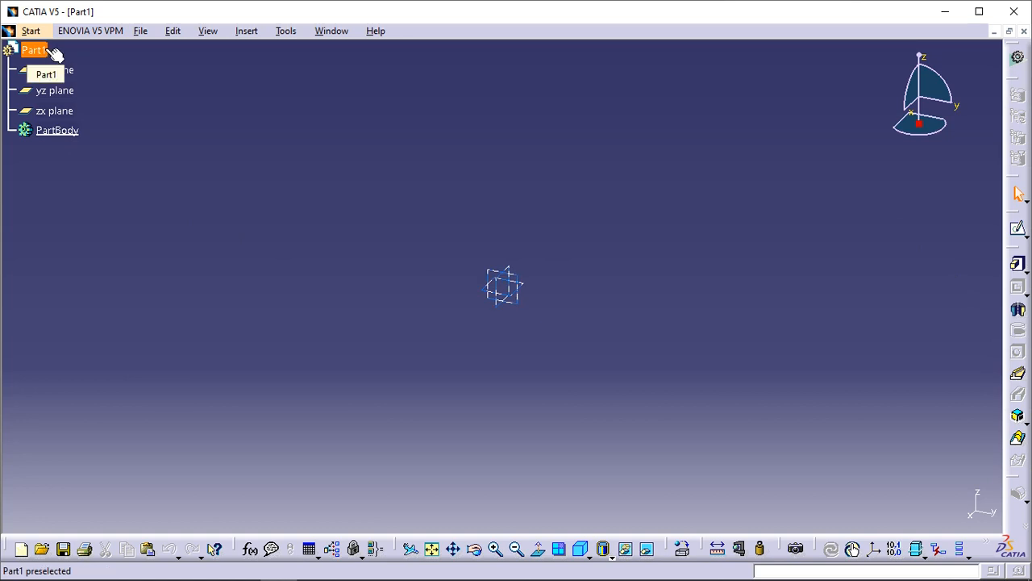
left_click(51, 71)
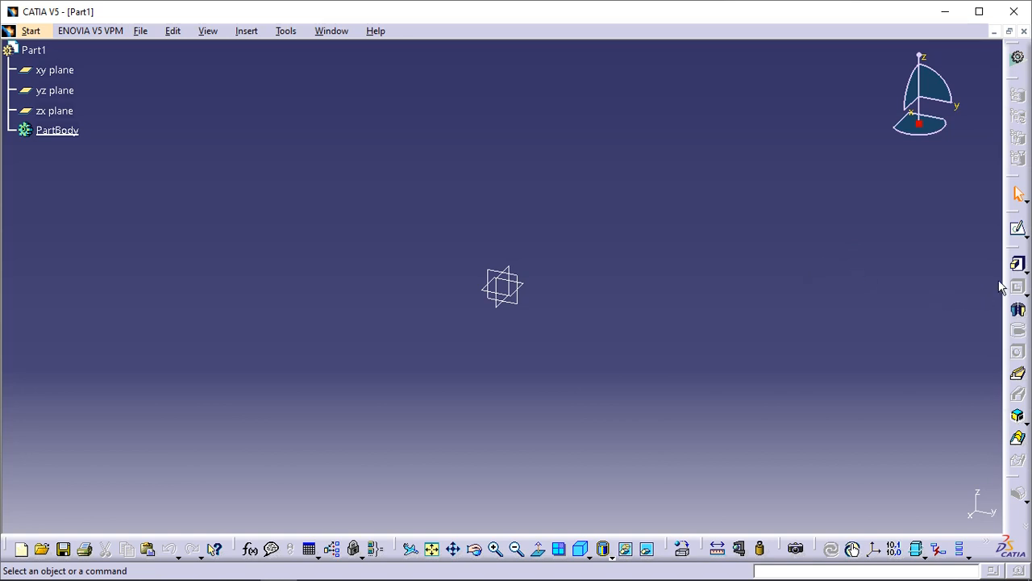
mouse_move(1019, 233)
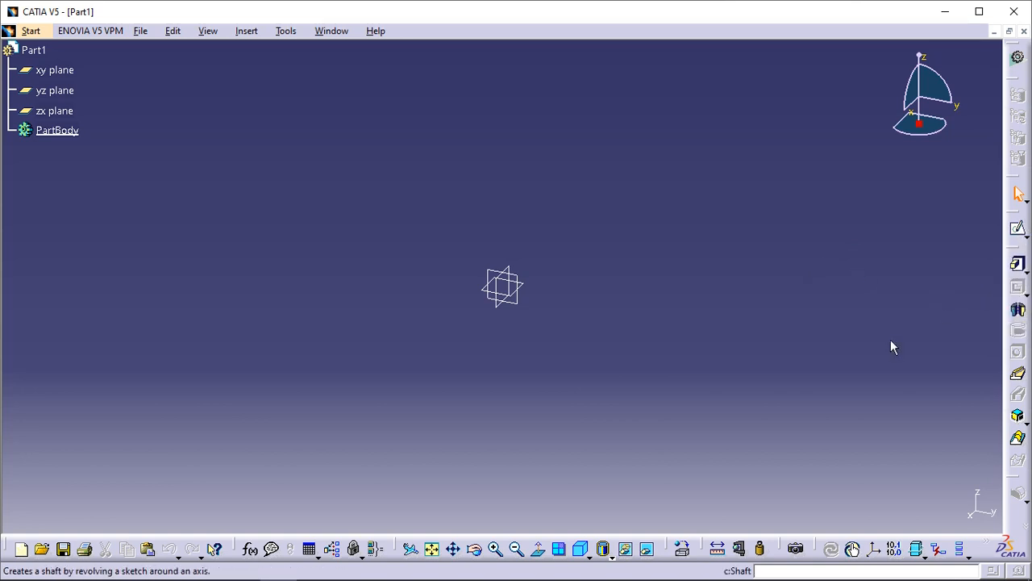
mouse_move(387, 418)
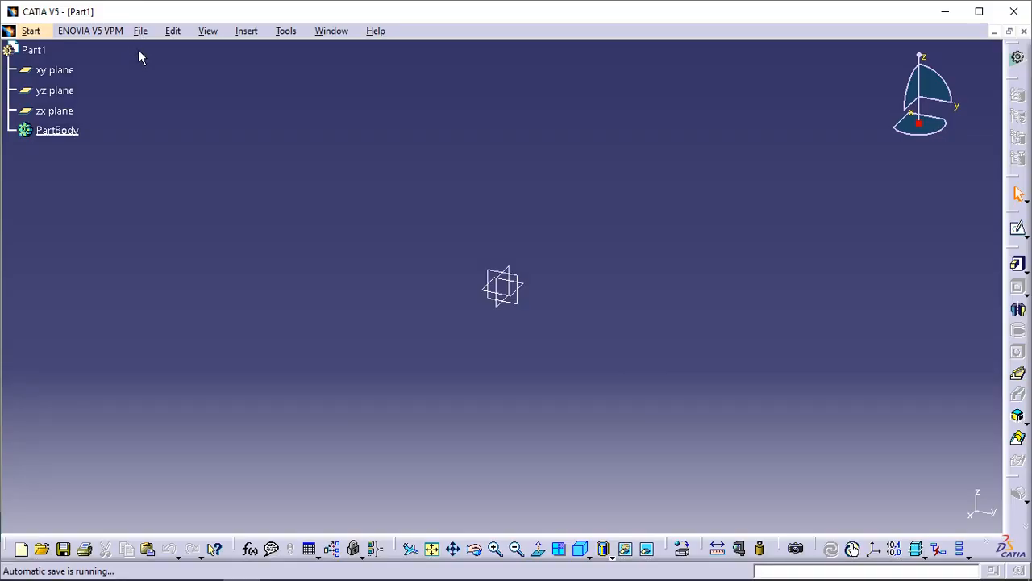
Open the existing GettingStarted part and orbit around its rounded sketch profile.
left_click(138, 31)
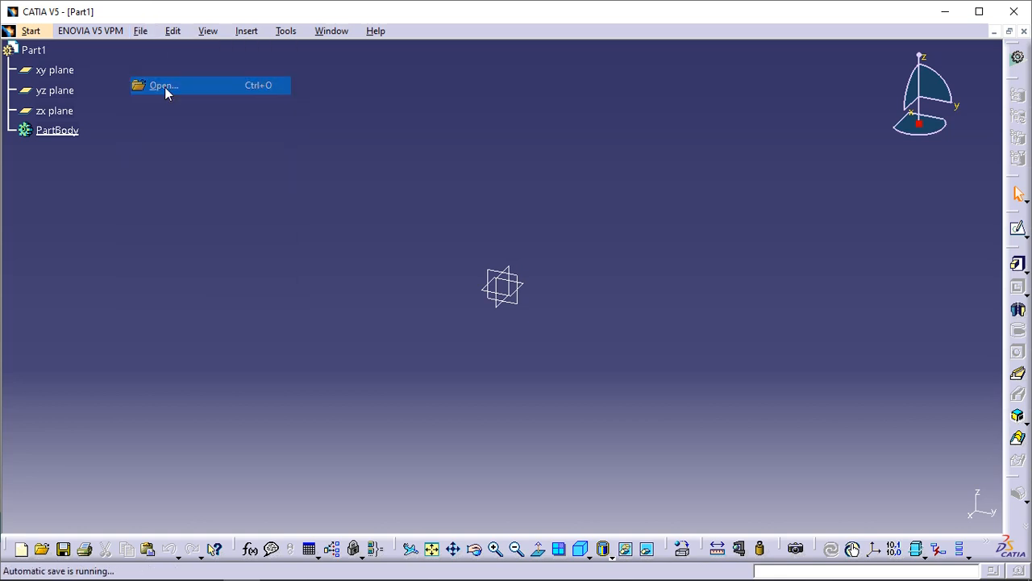
left_click(163, 84)
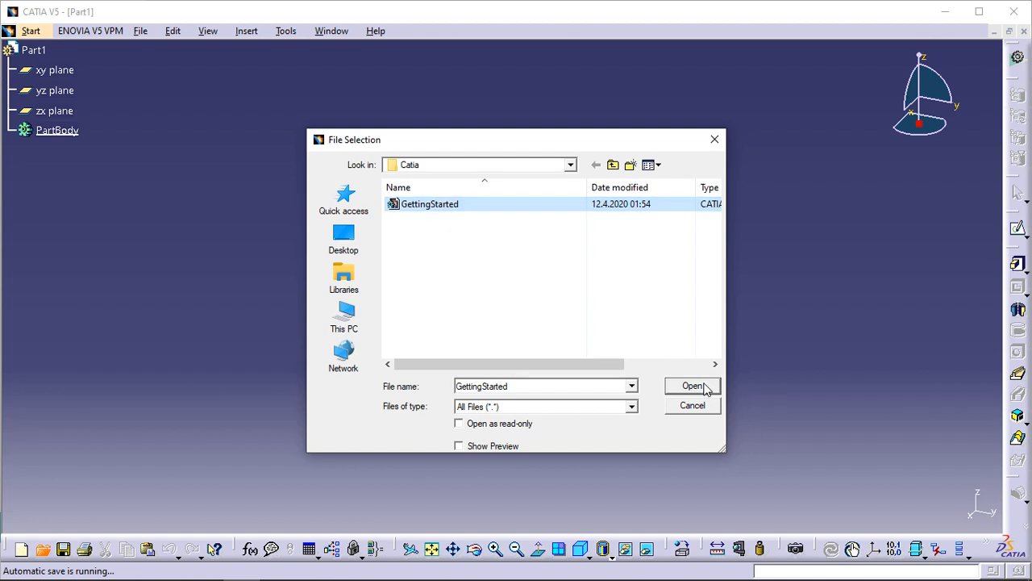
left_click(692, 385)
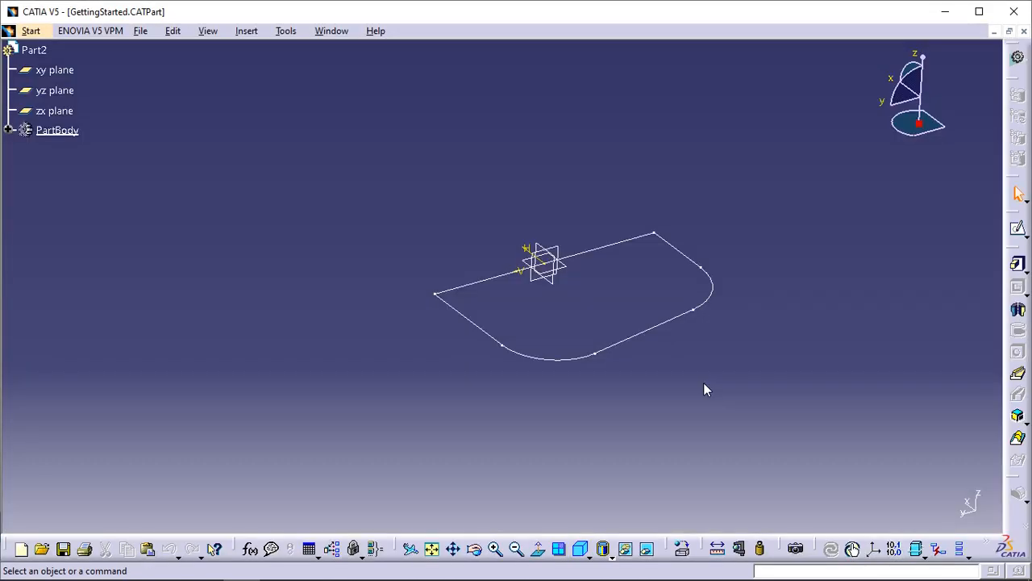
left_click_drag(707, 388, 551, 497)
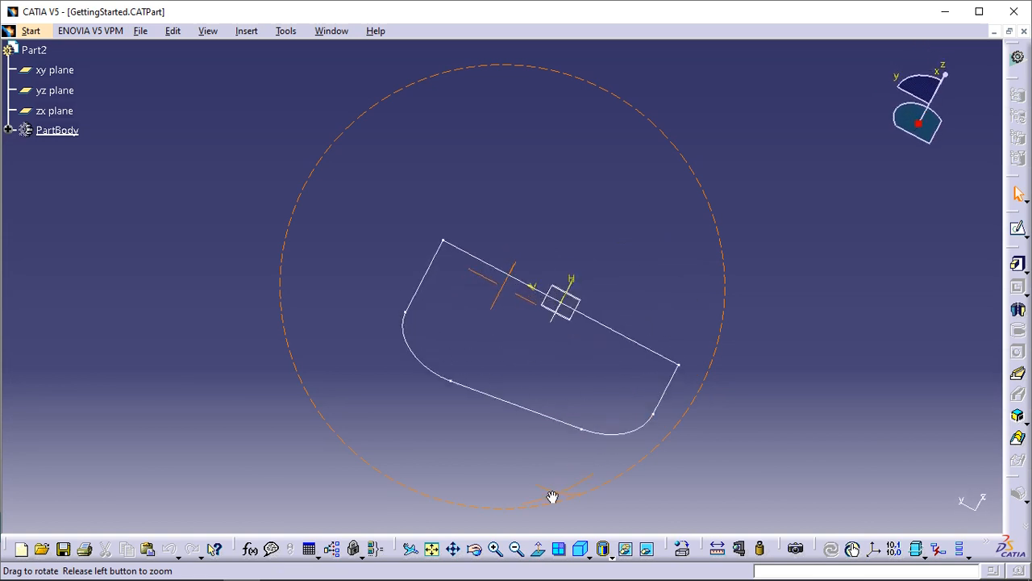
left_click_drag(552, 497, 466, 337)
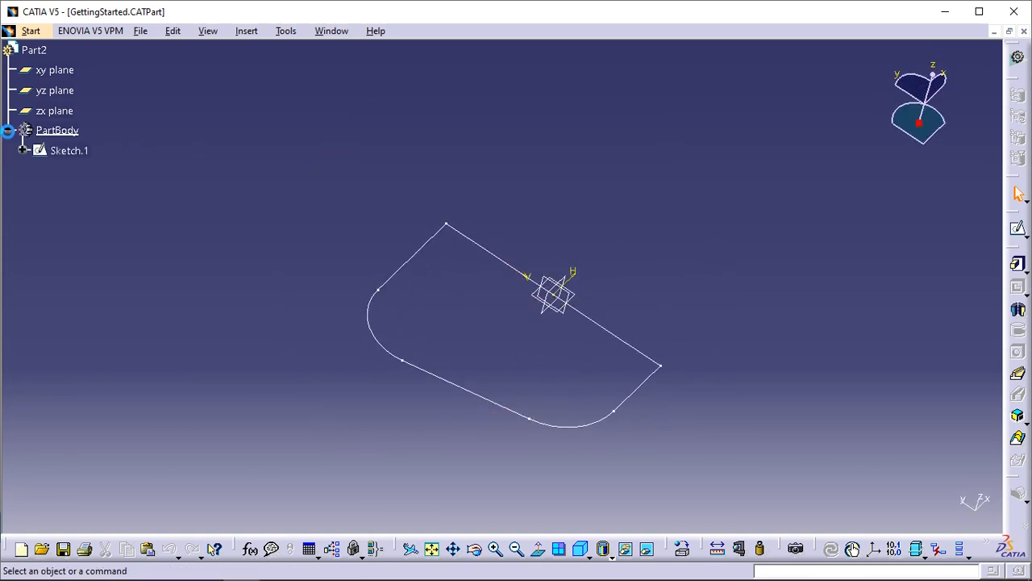
Expand Sketch.1 and its AbsoluteAxis in the specification tree.
left_click(24, 151)
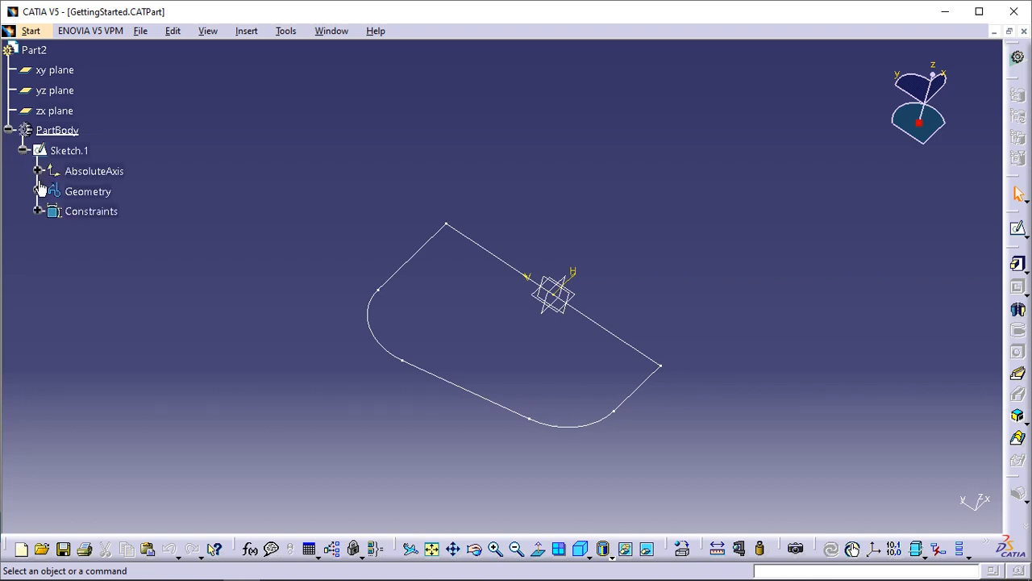
left_click(39, 171)
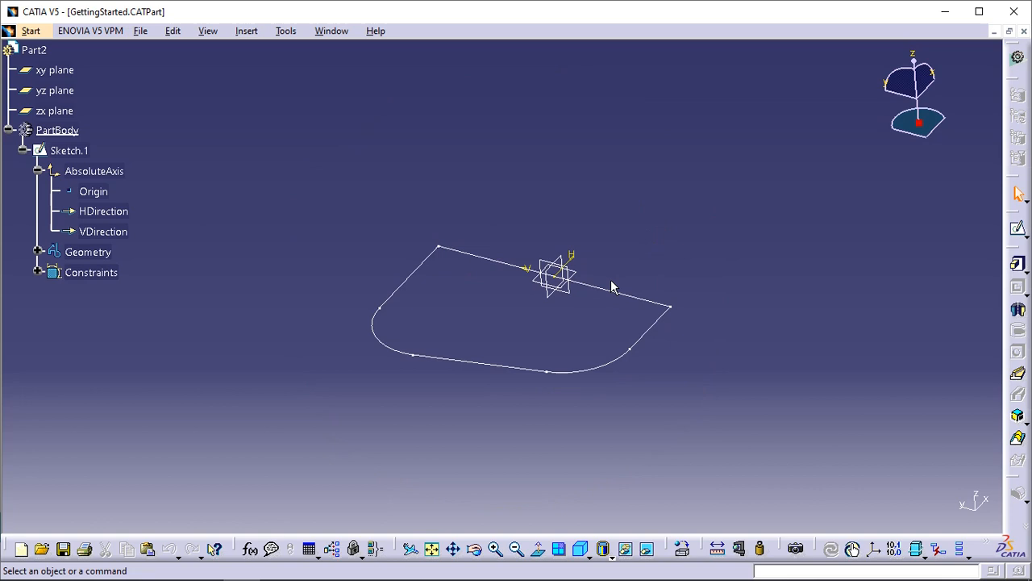
Pad Sketch.1 into a solid with a 60 mm length.
left_click(68, 150)
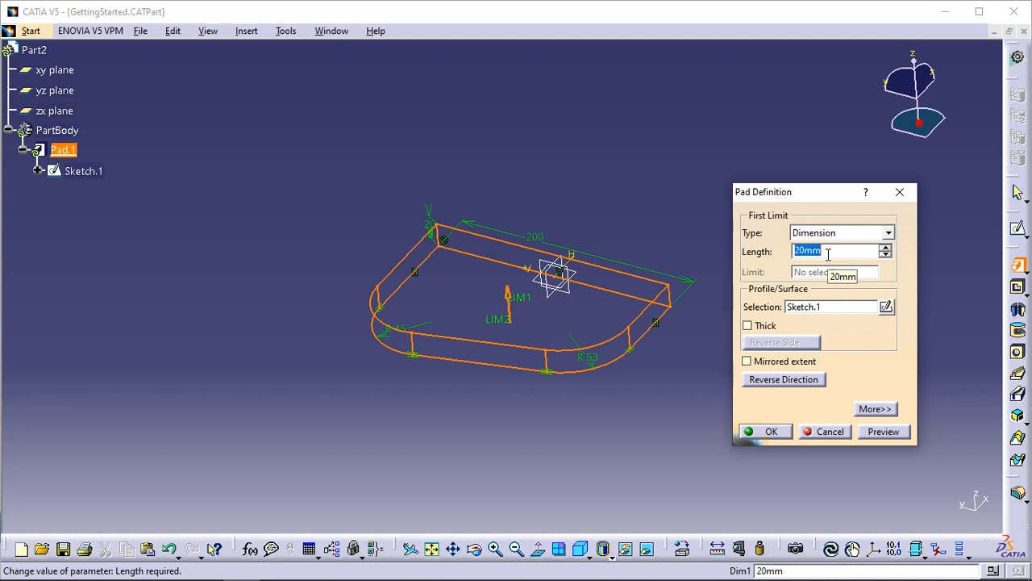
type("6")
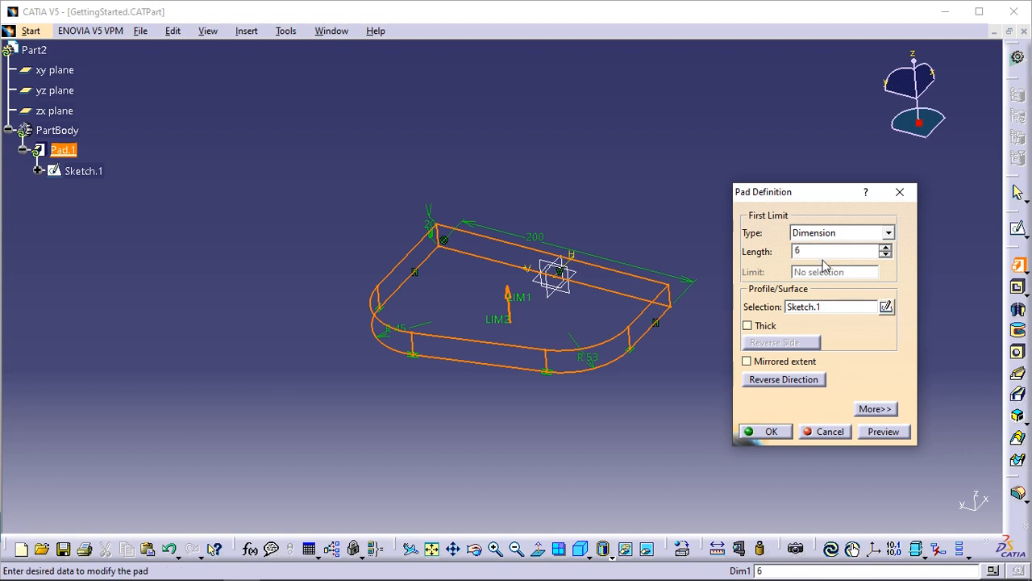
type("0mm")
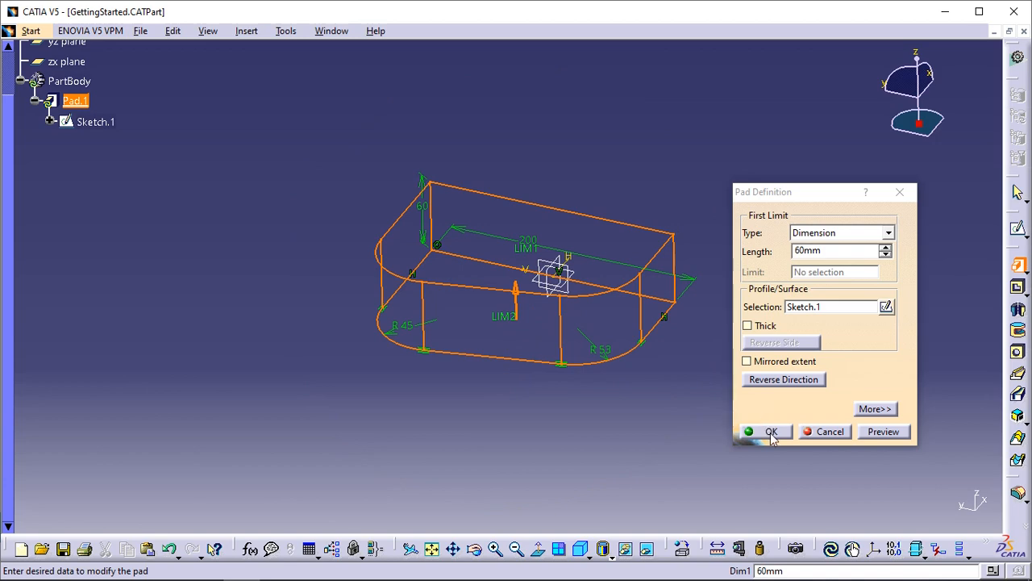
left_click(768, 432)
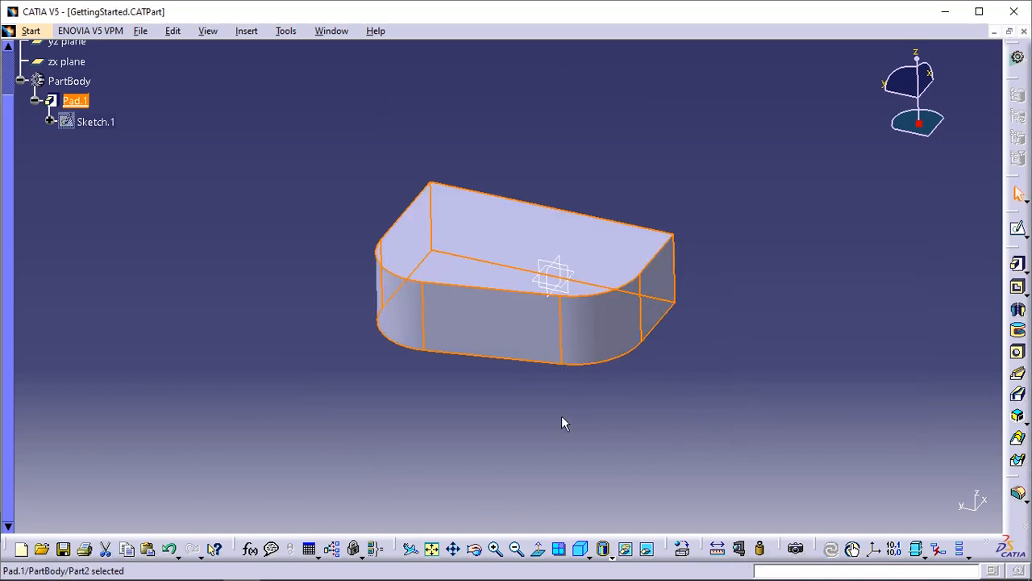
Orbit the view around the padded solid.
left_click_drag(565, 423, 676, 377)
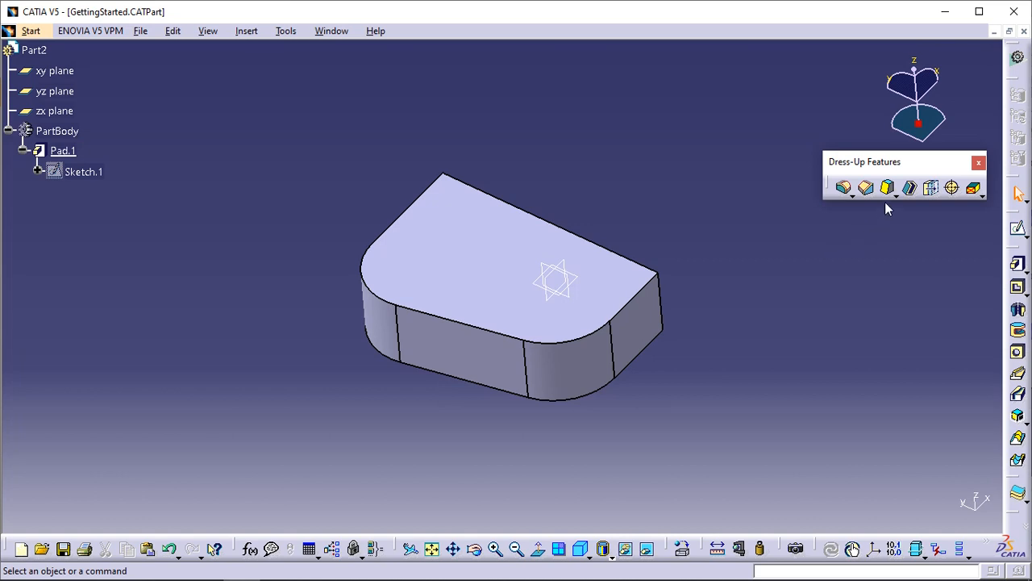
Start a Draft Angle and pick the block's front side face as the face to draft.
left_click(887, 187)
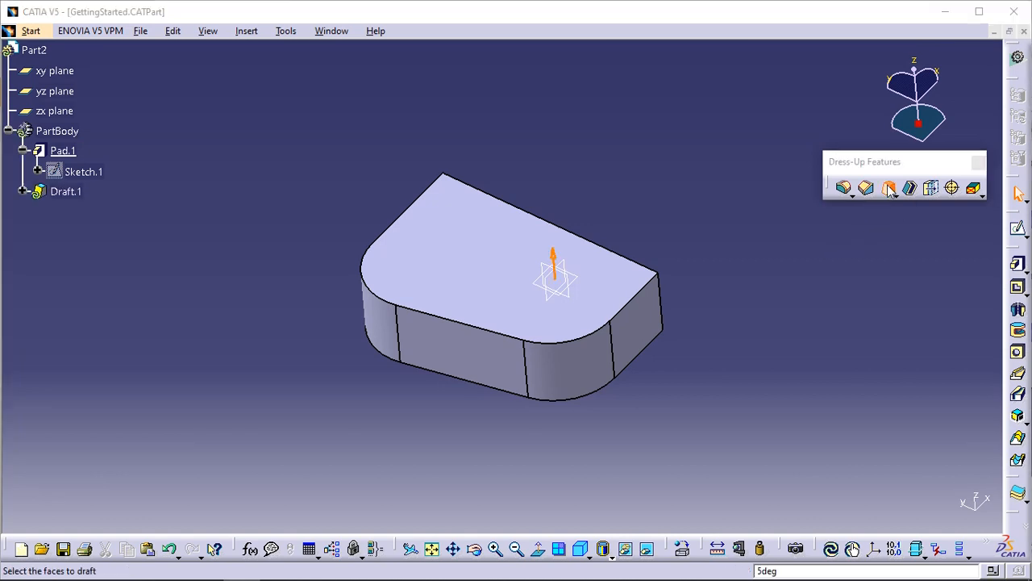
left_click(889, 187)
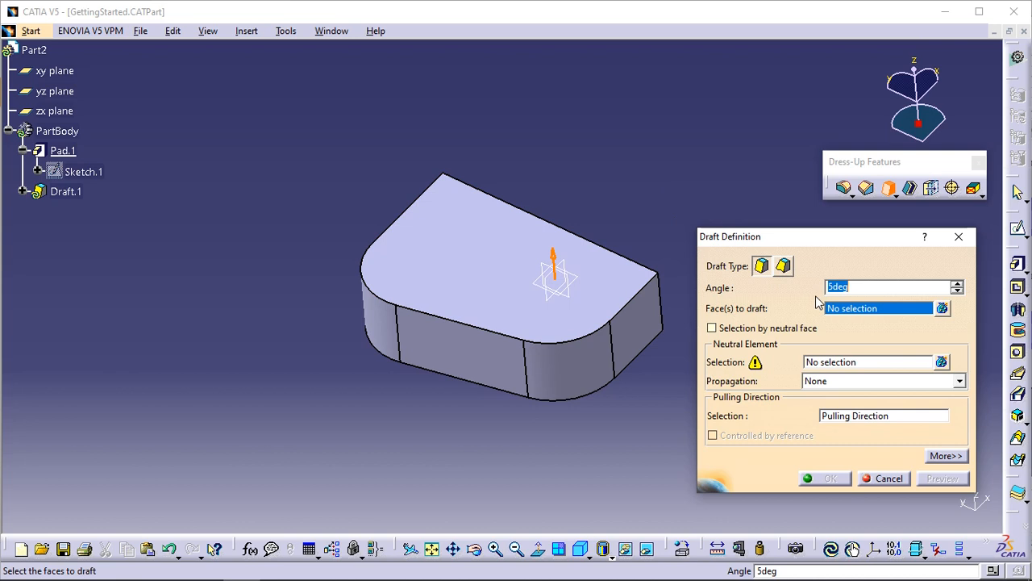
mouse_move(492, 365)
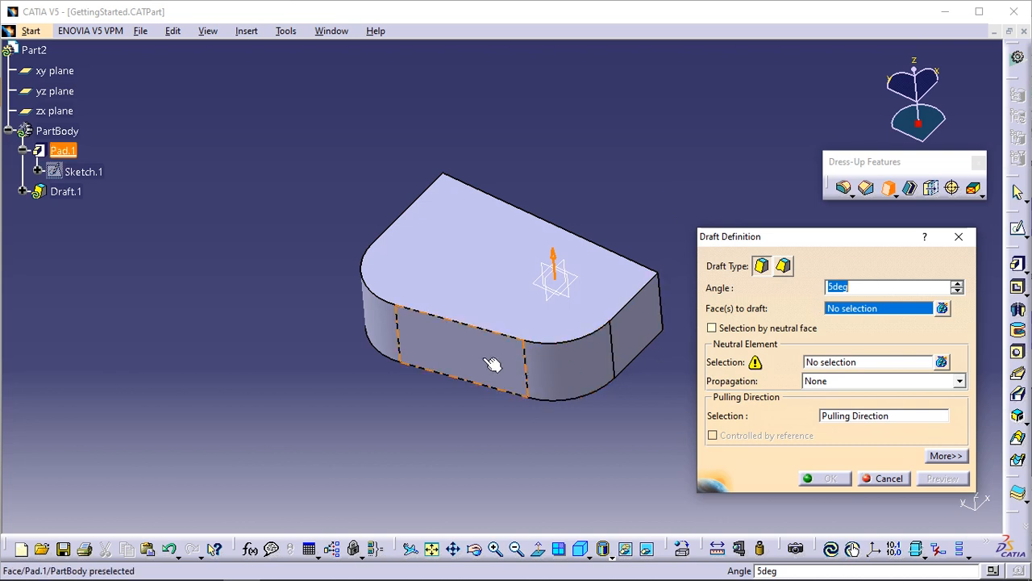
left_click(464, 359)
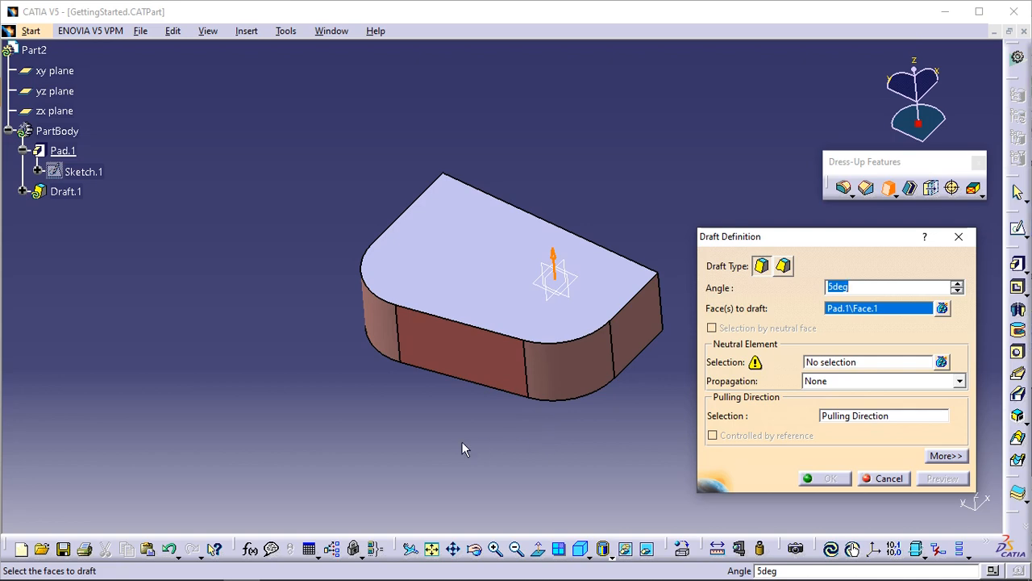
left_click(459, 363)
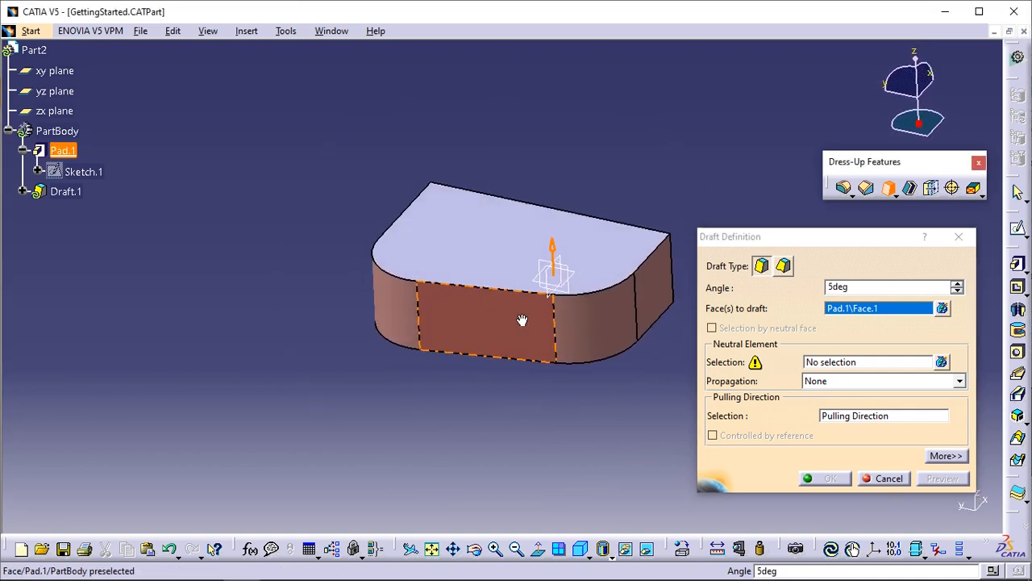
left_click_drag(523, 320, 491, 400)
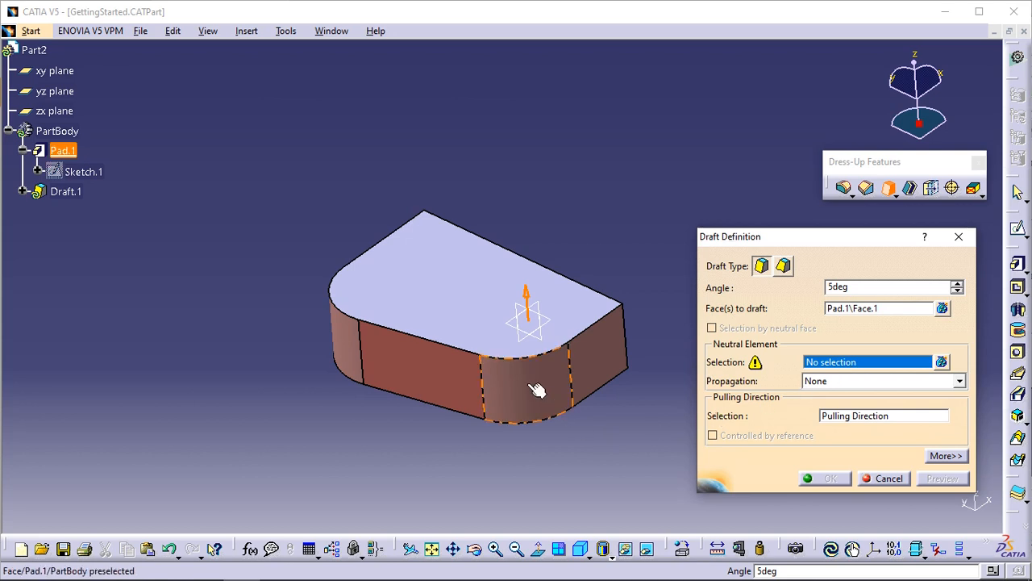
Set the top face as neutral element and apply a 9-degree draft.
left_click(471, 309)
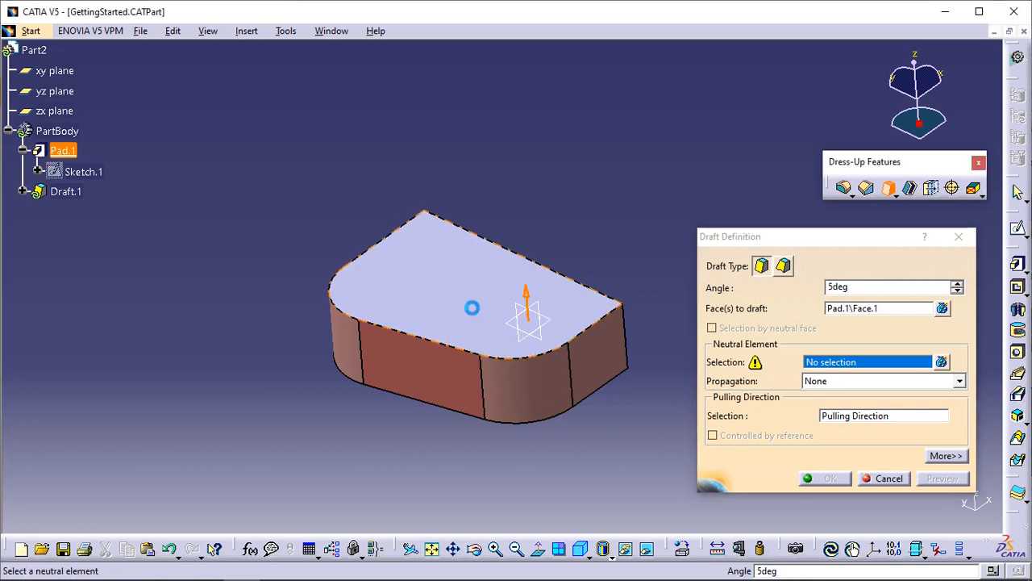
left_click(471, 291)
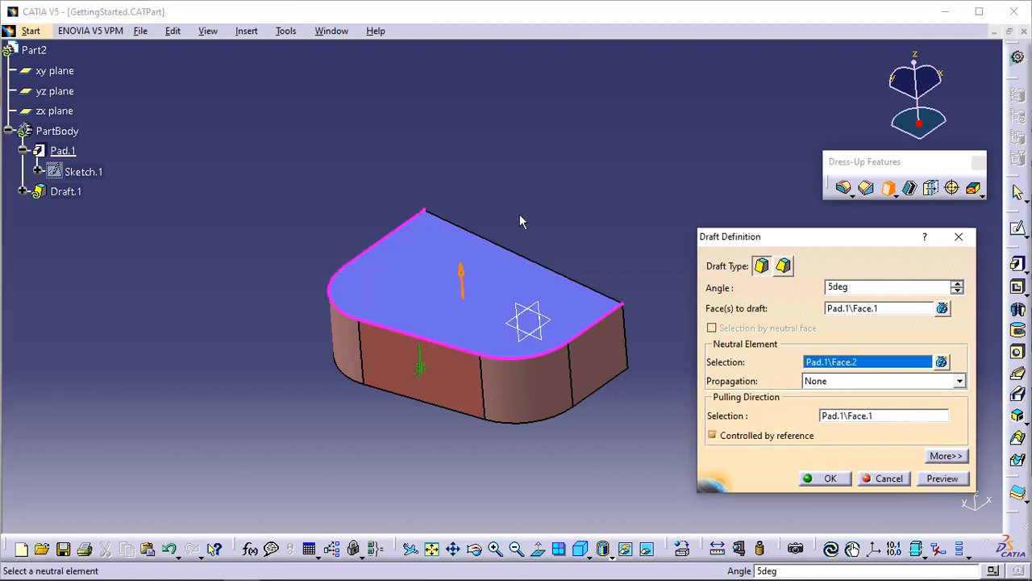
mouse_move(403, 271)
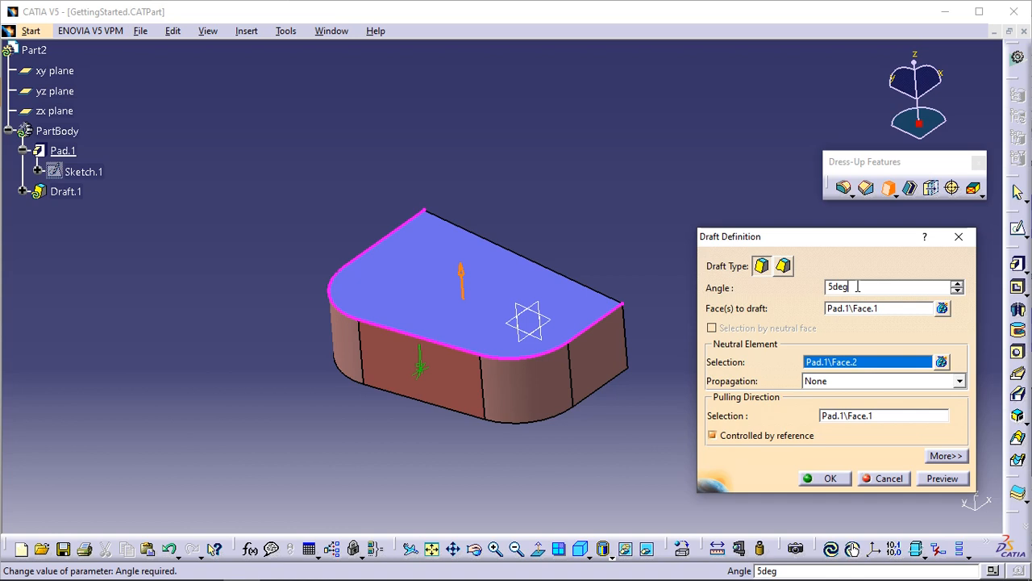
type("9")
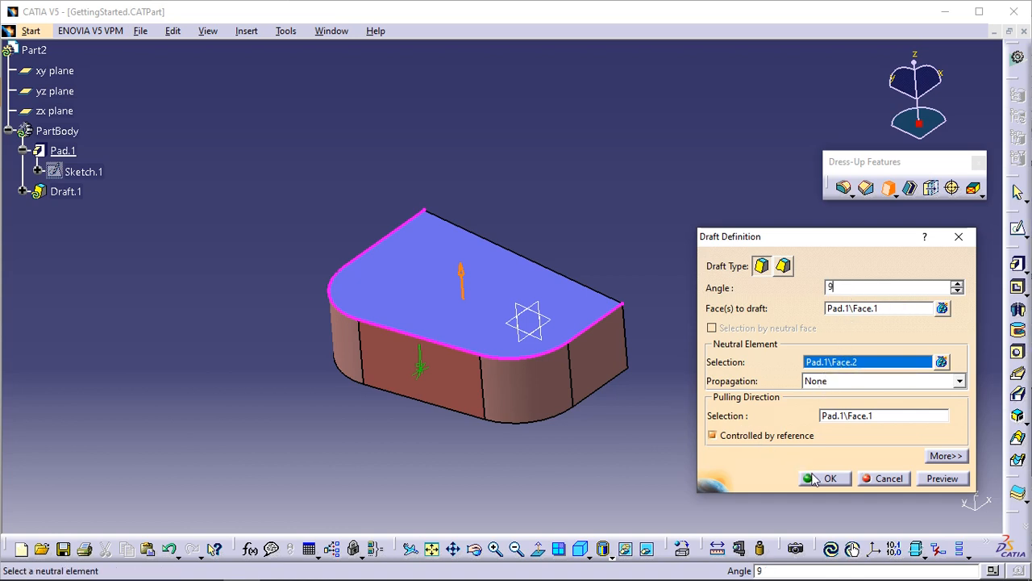
left_click(829, 477)
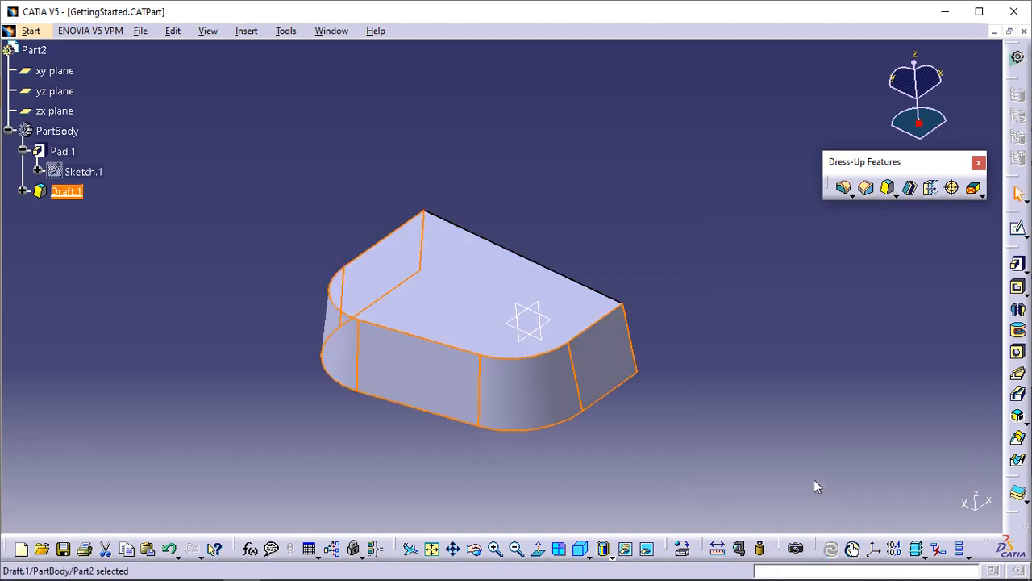
left_click_drag(817, 486, 461, 427)
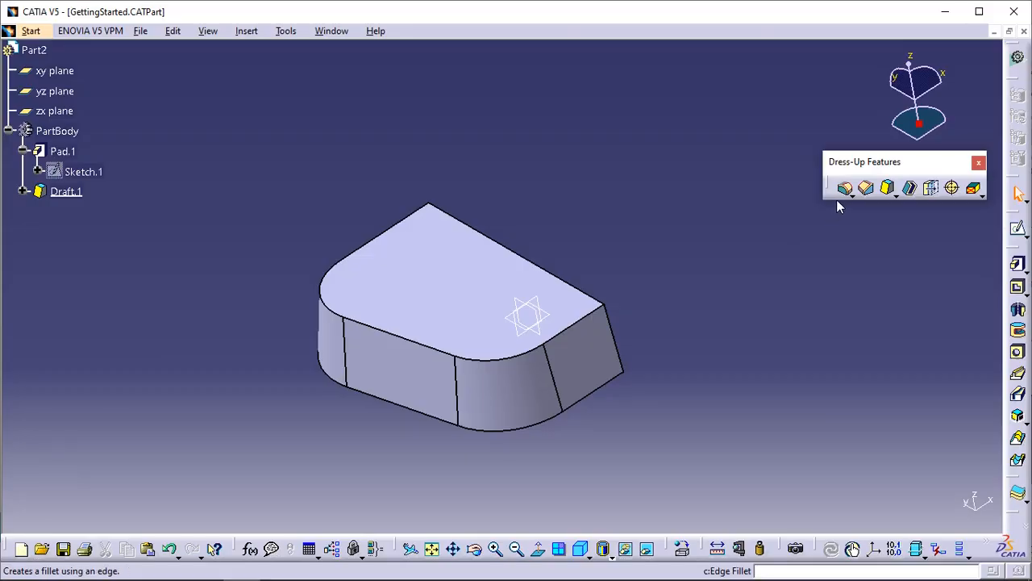
mouse_move(845, 188)
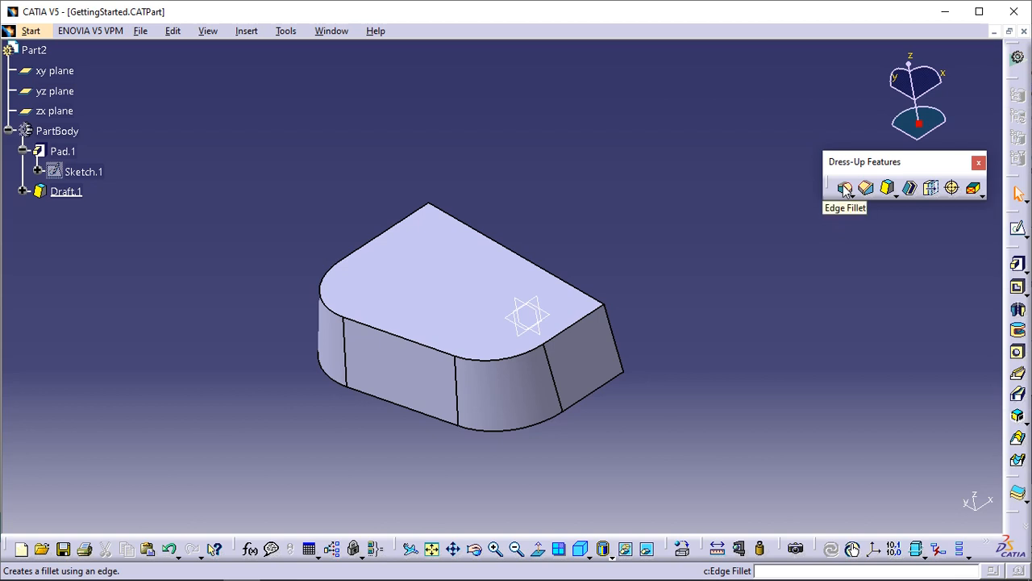
Round the block's top outer edge with a 7 mm edge fillet.
left_click(845, 187)
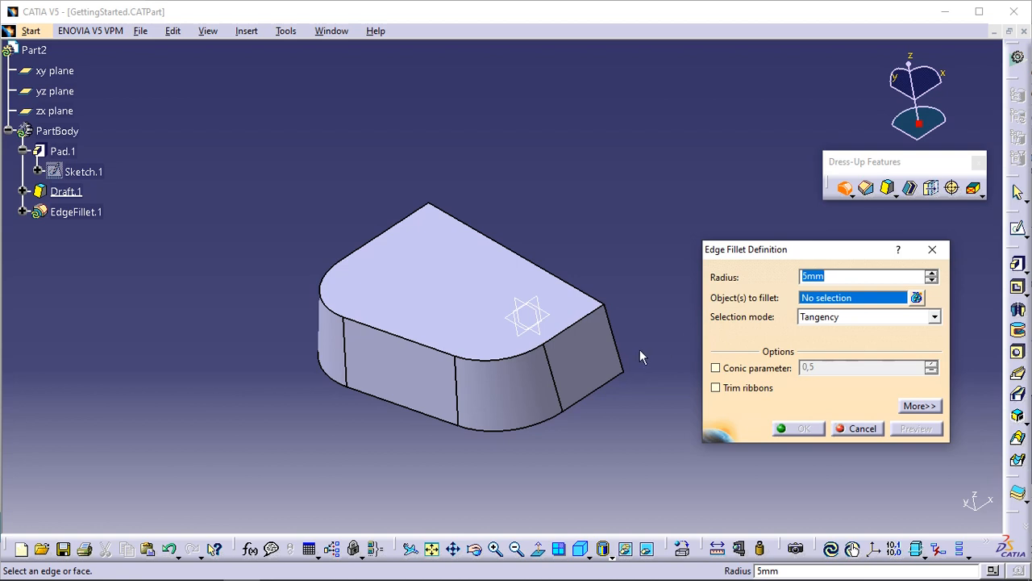
left_click(839, 276)
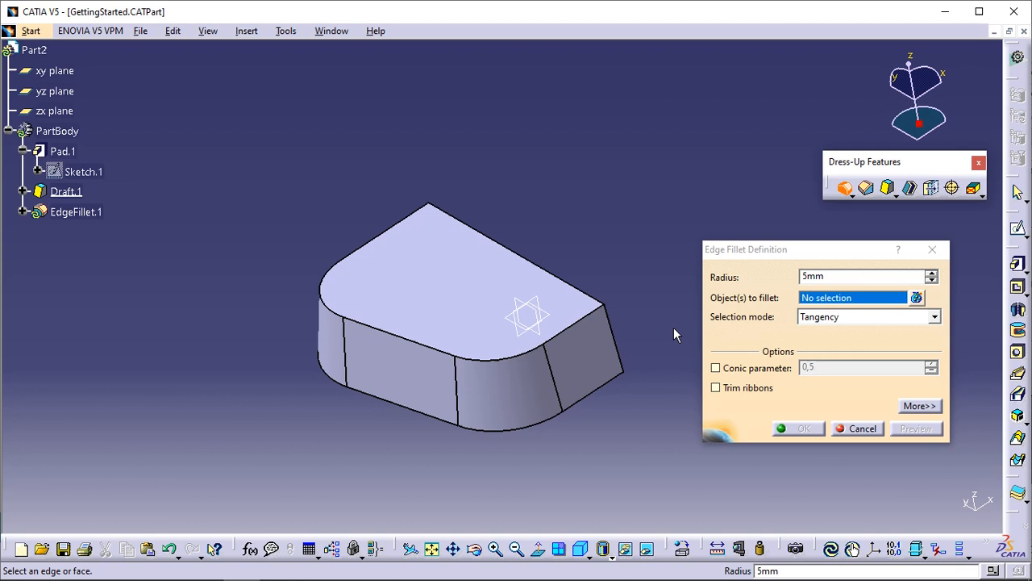
left_click(426, 348)
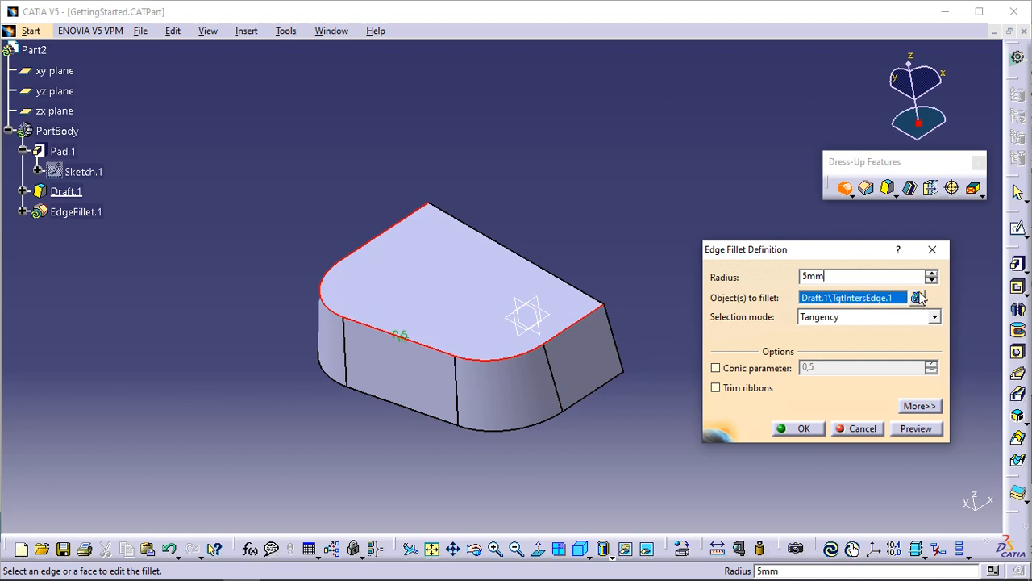
left_click(916, 297)
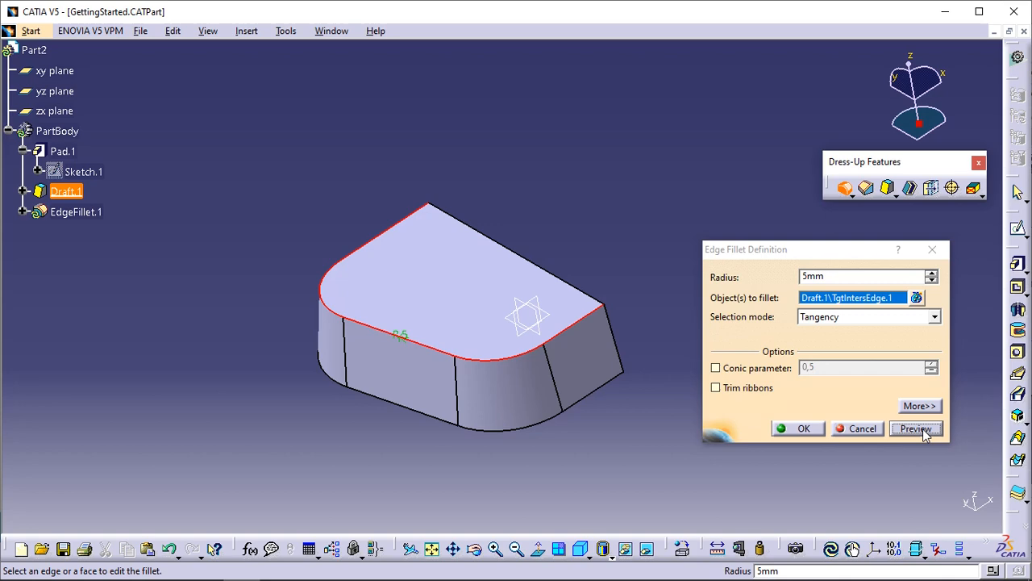
left_click(916, 429)
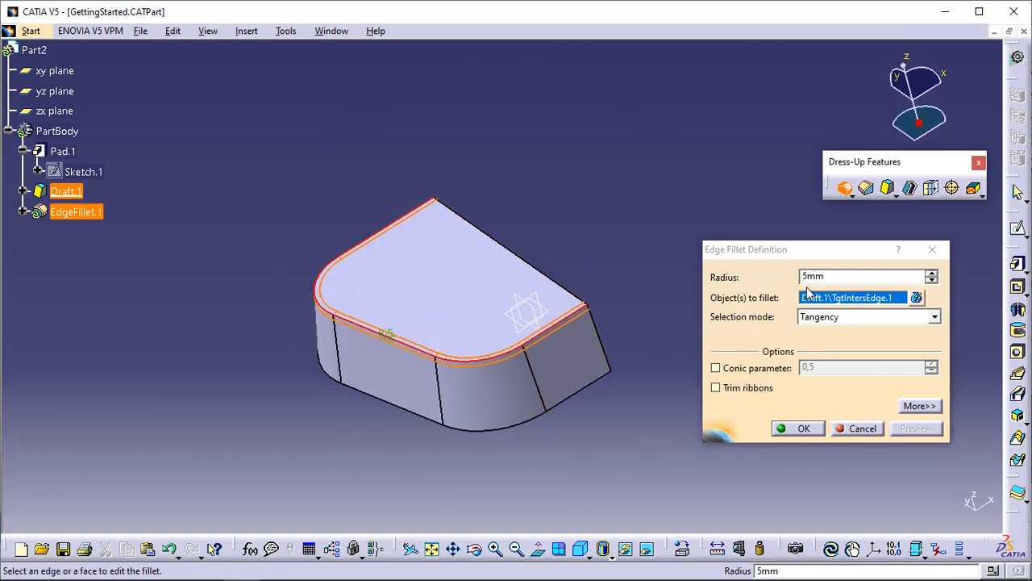
type("7")
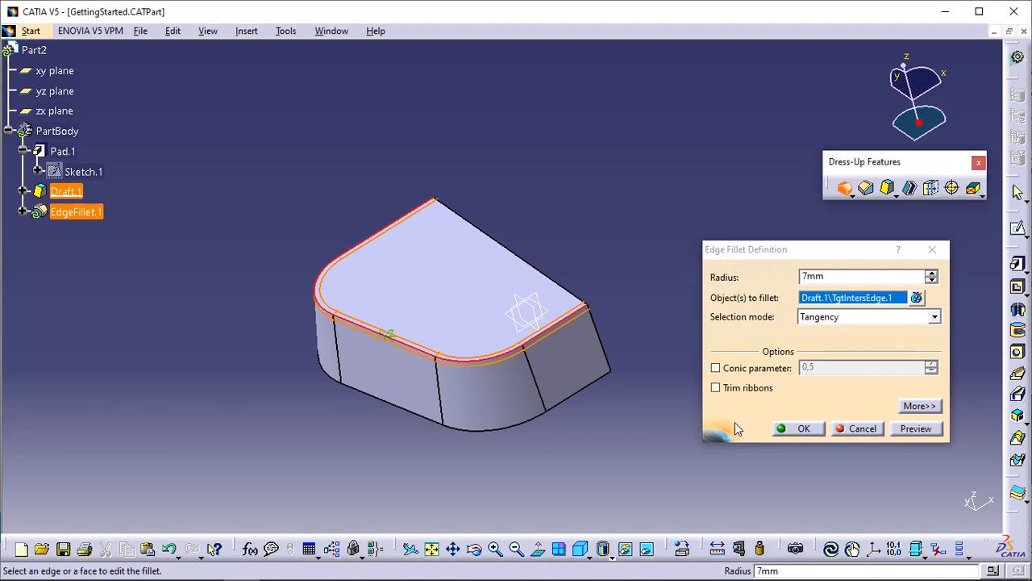
left_click(803, 429)
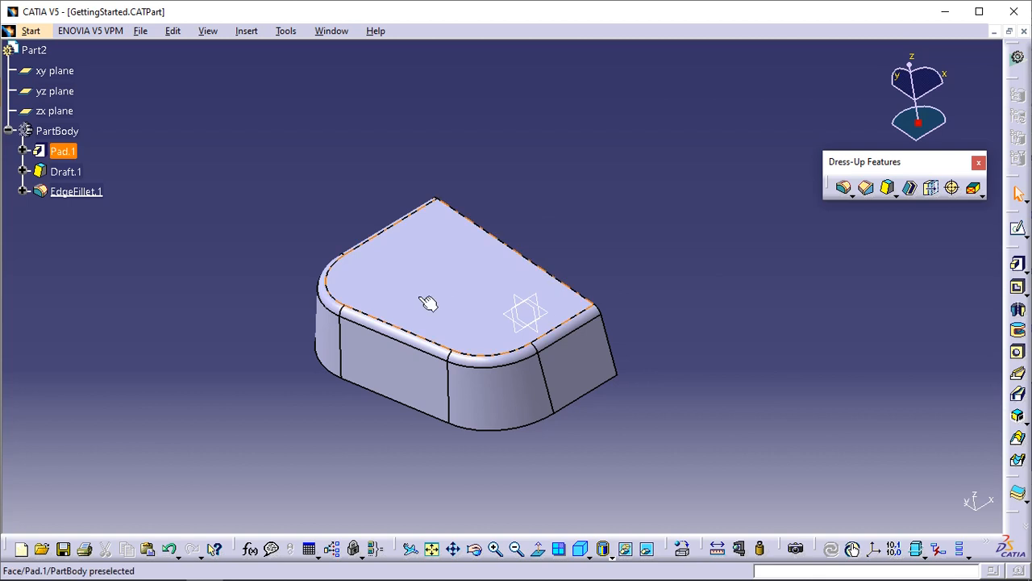
Edit Pad.1 and change its length from 60 mm to 90 mm.
double_click(63, 152)
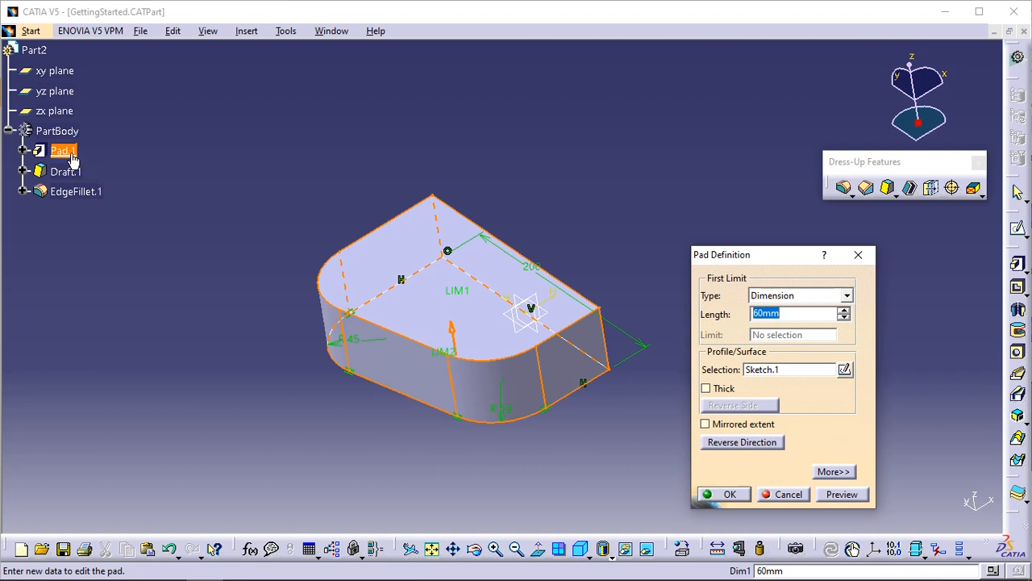
mouse_move(675, 314)
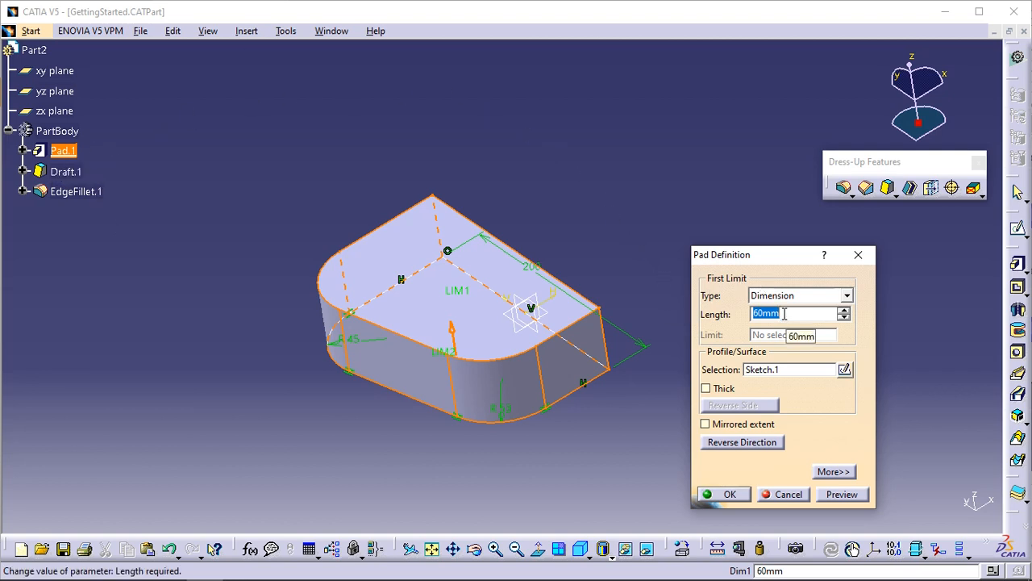
type("9")
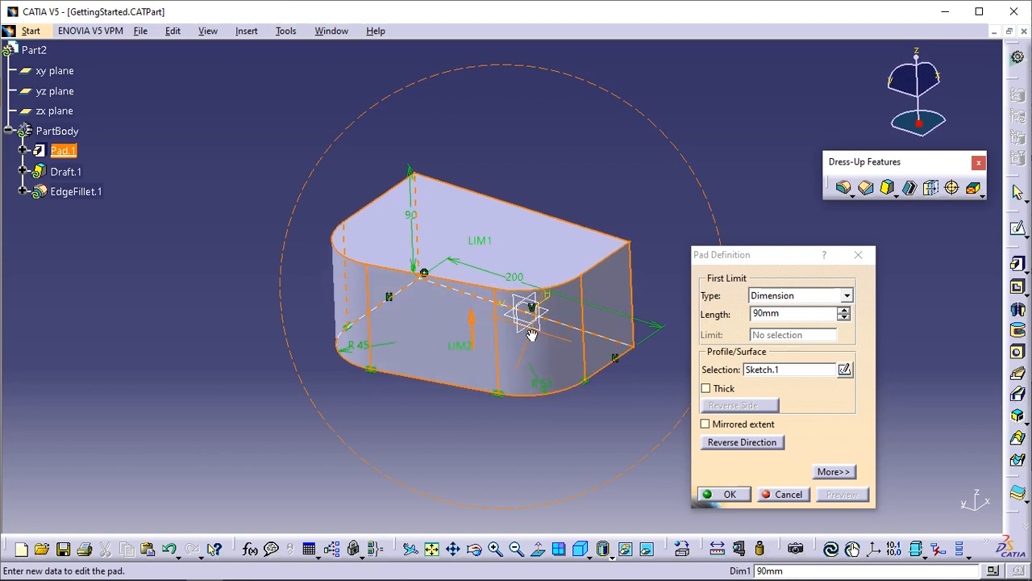
left_click(729, 494)
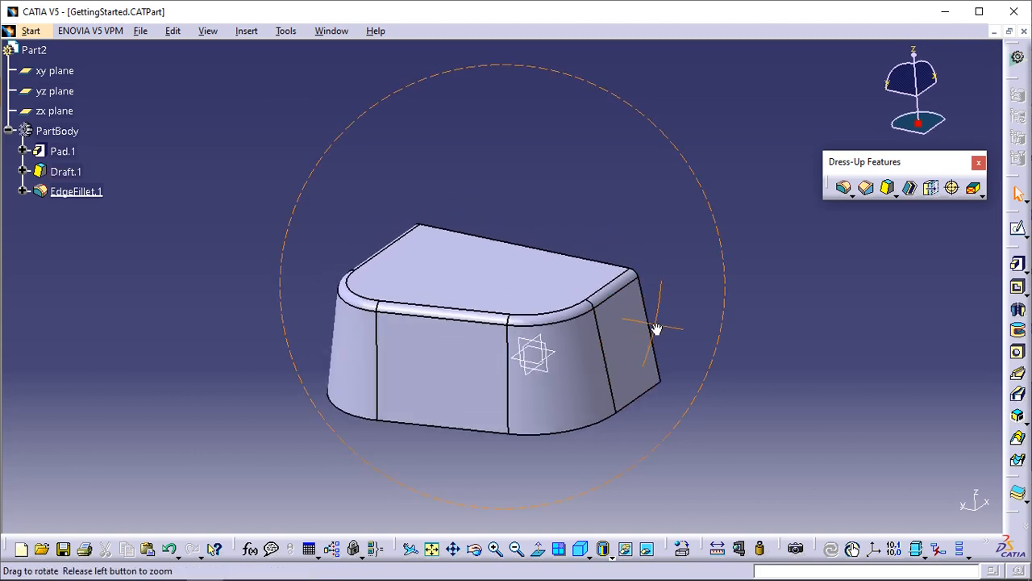
Select PartBody and bring up its graphic properties via Edit > Properties.
left_click(56, 131)
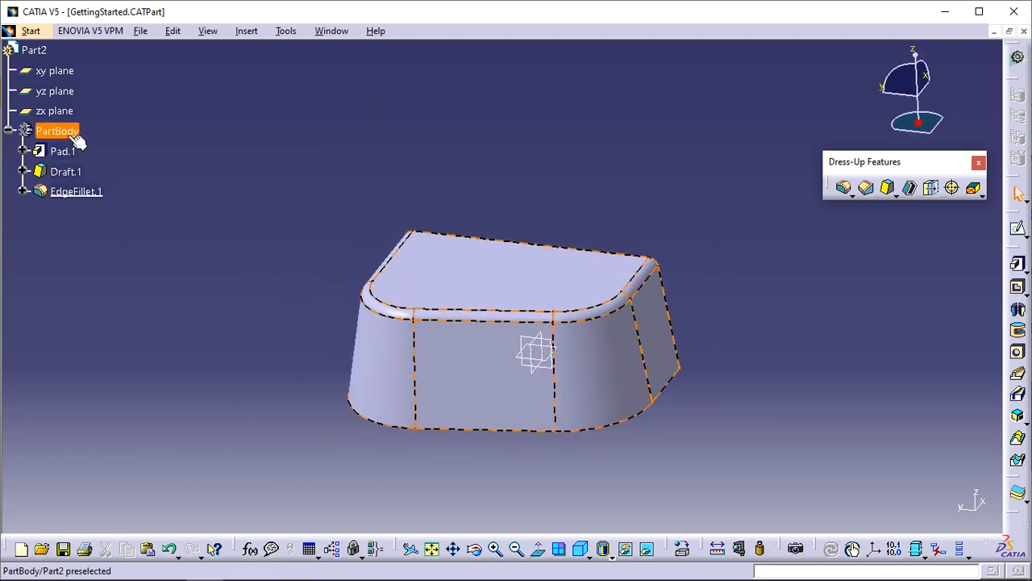
right_click(56, 131)
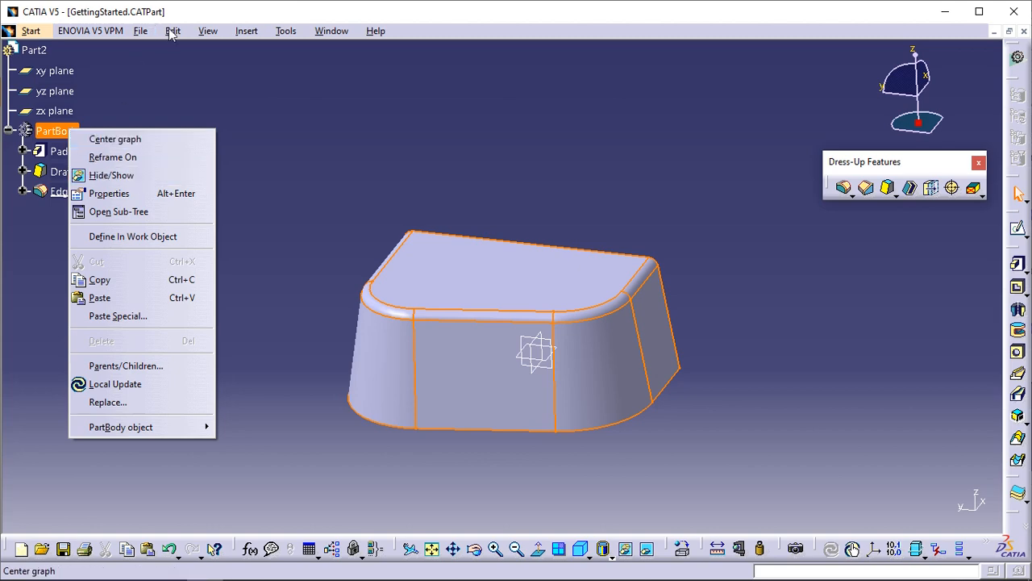
left_click(173, 31)
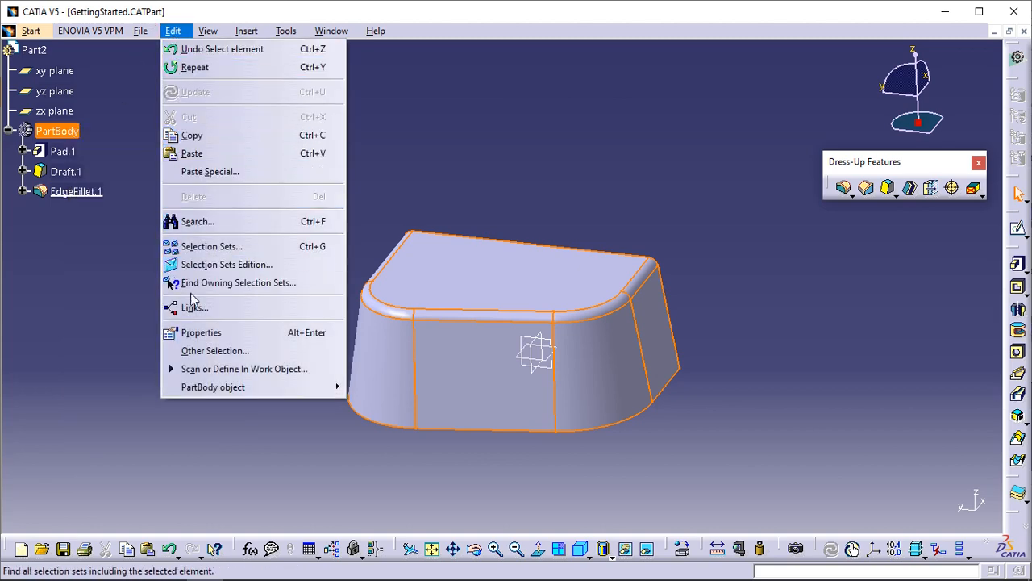
left_click(200, 332)
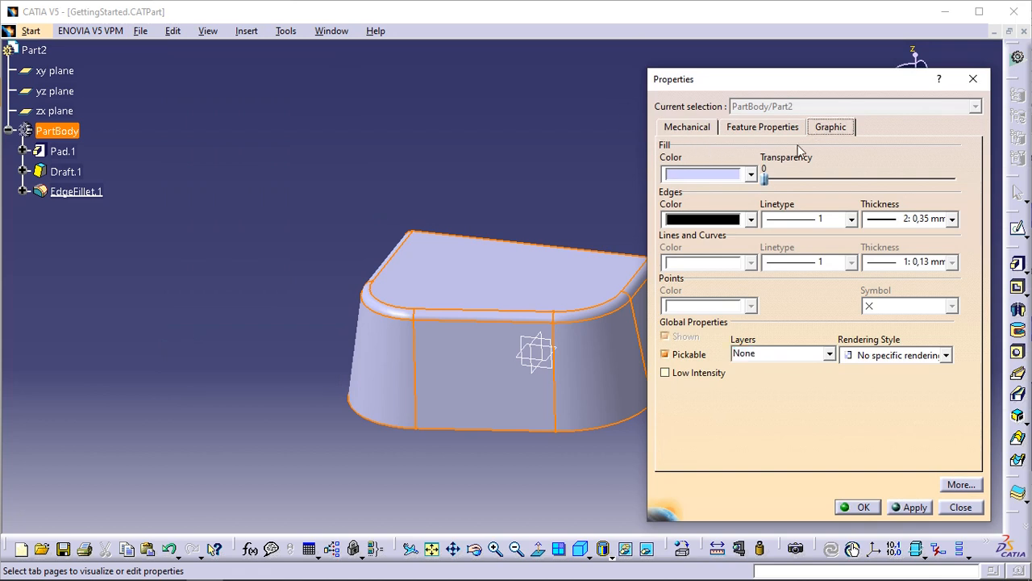
Set the PartBody fill colour to blue and confirm.
left_click(748, 174)
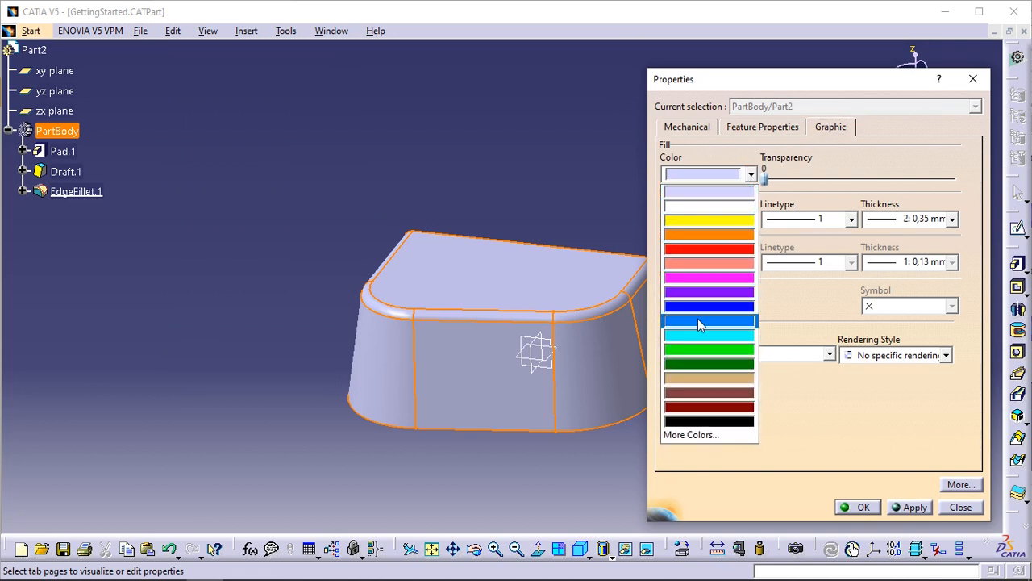
left_click(708, 321)
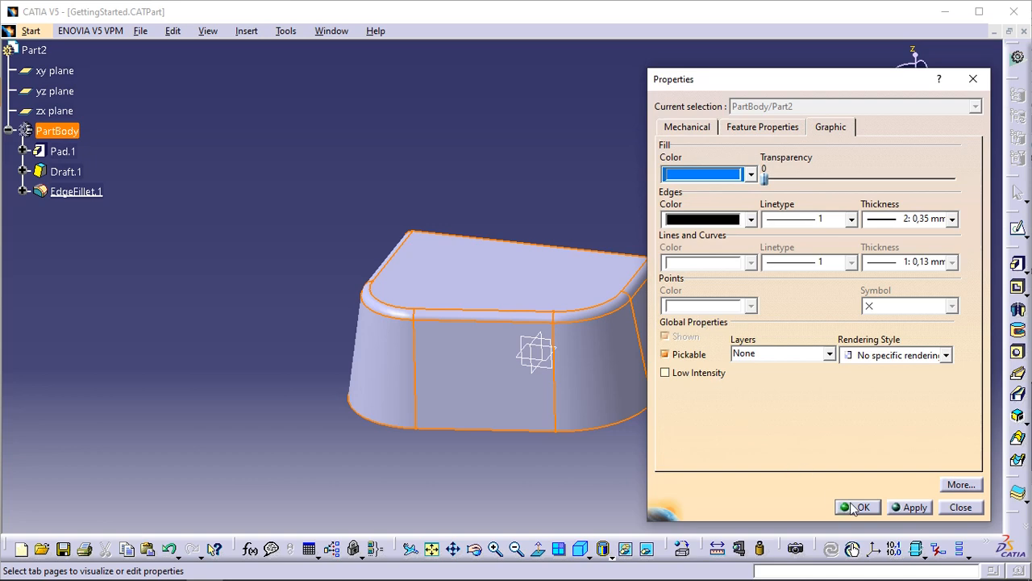
left_click(858, 506)
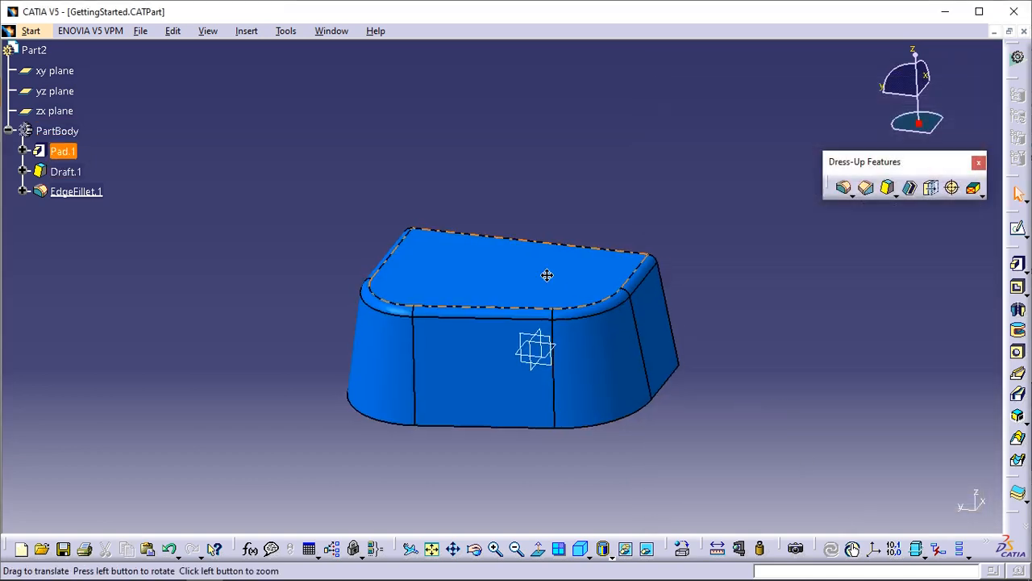
left_click_drag(547, 275, 465, 305)
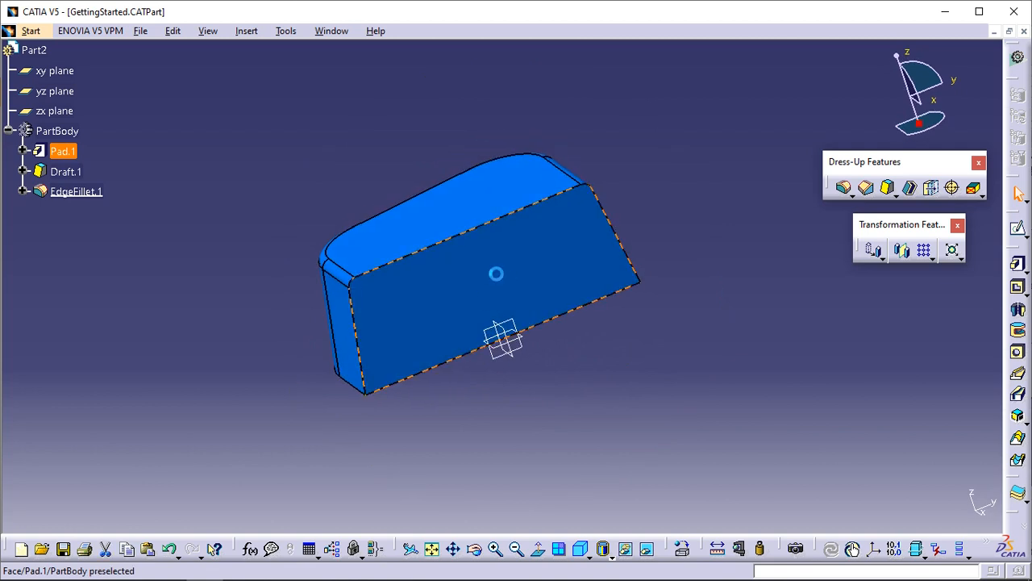
mouse_move(558, 255)
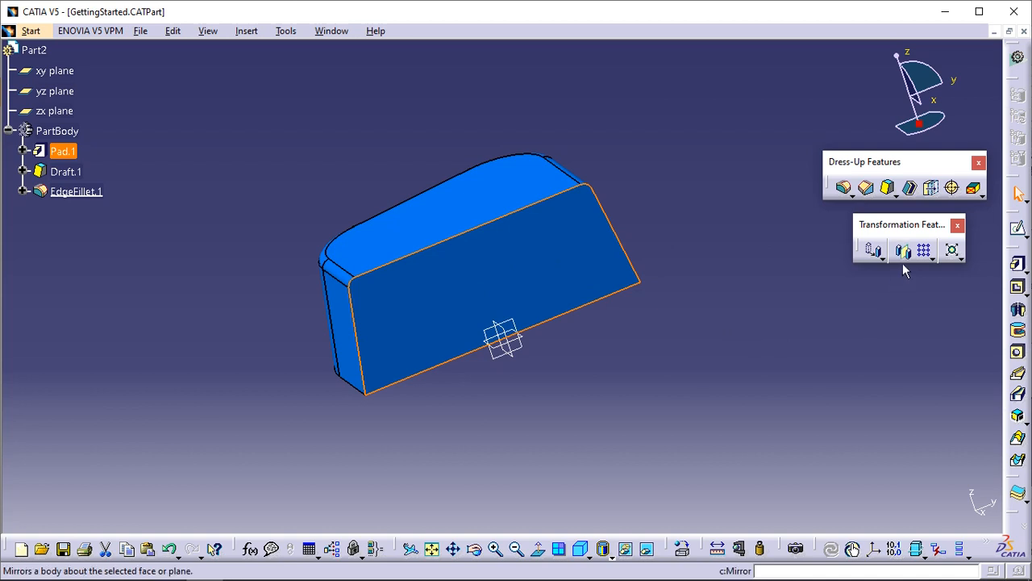
Create Mirror.1 of the blue block about its flat side face, giving a complete symmetric solid.
left_click(903, 250)
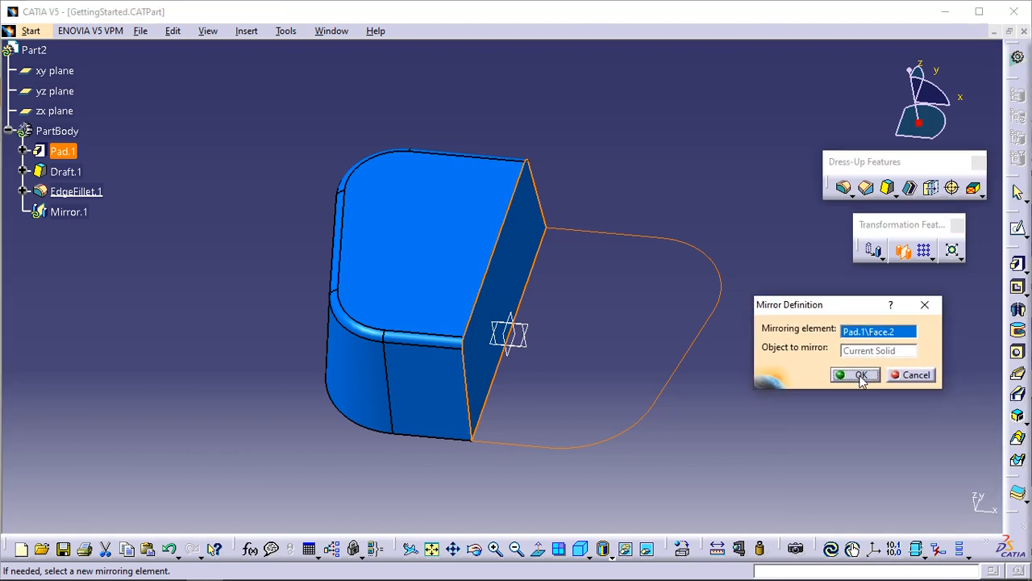
left_click(849, 374)
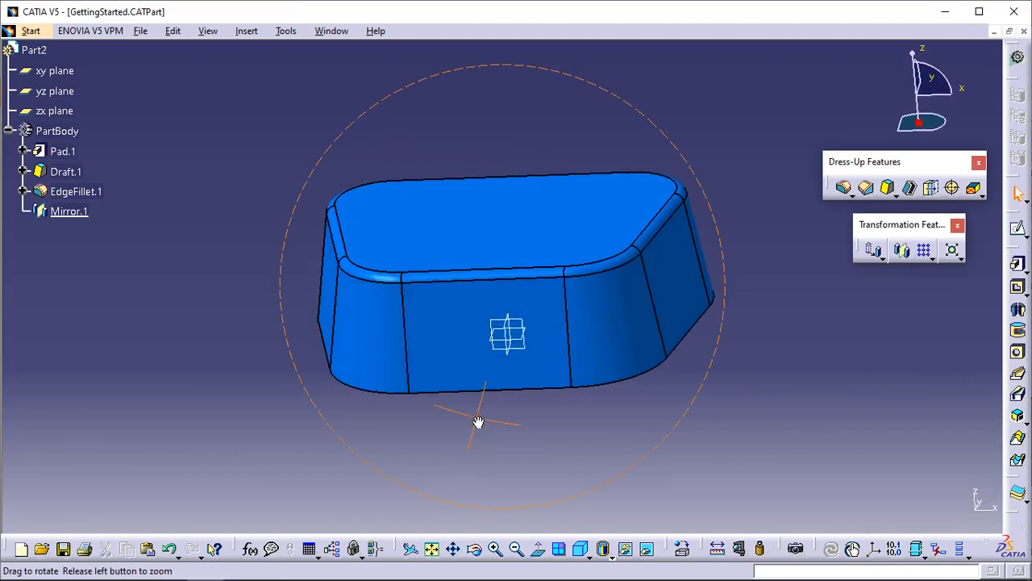
left_click_drag(477, 423, 51, 319)
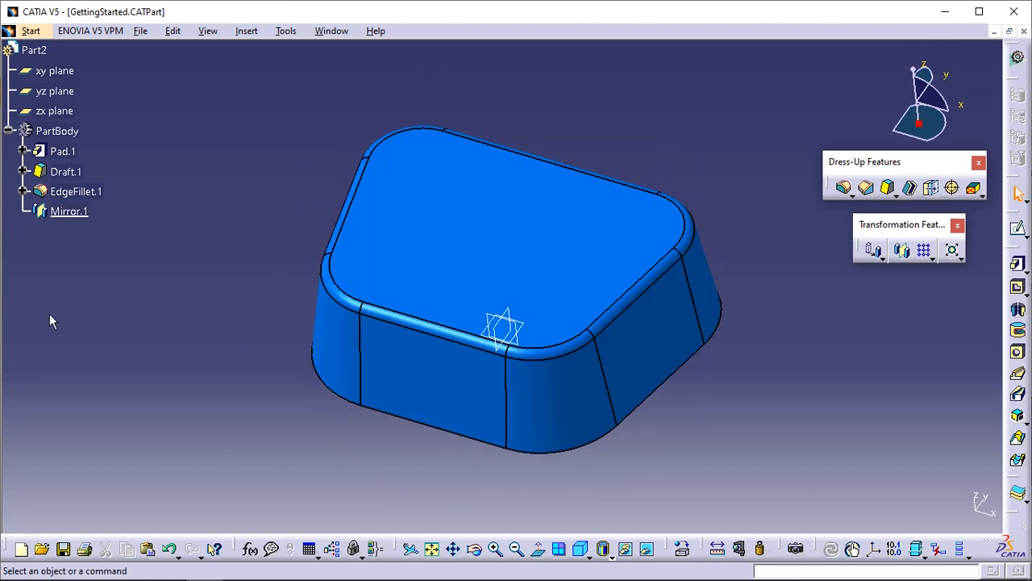
left_click(68, 210)
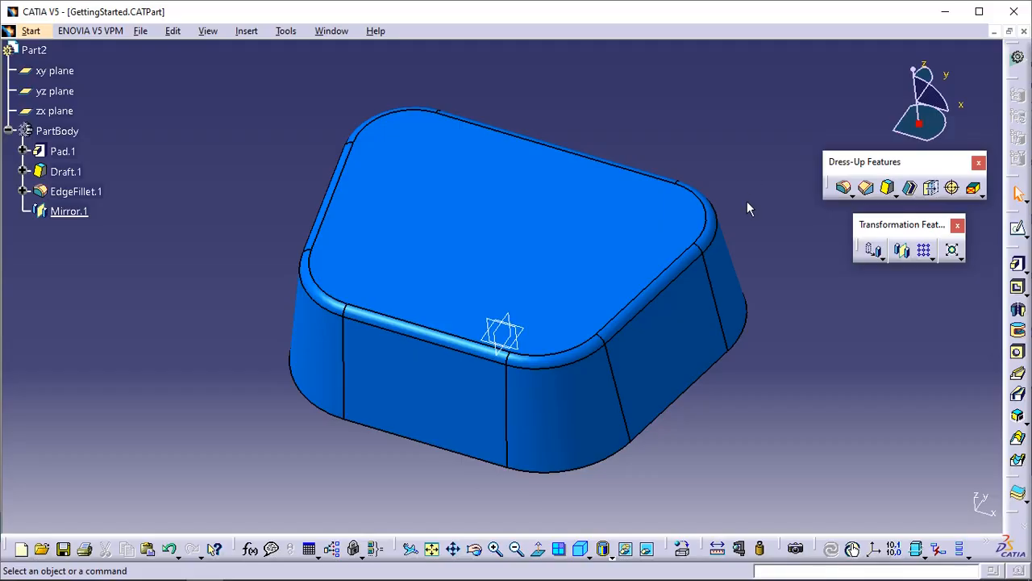
mouse_move(529, 255)
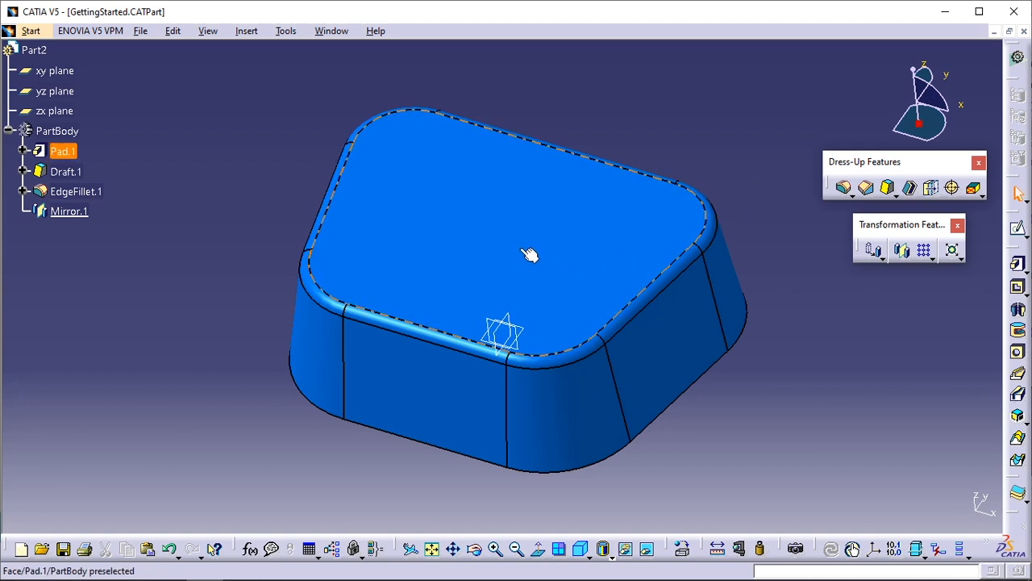
mouse_move(545, 258)
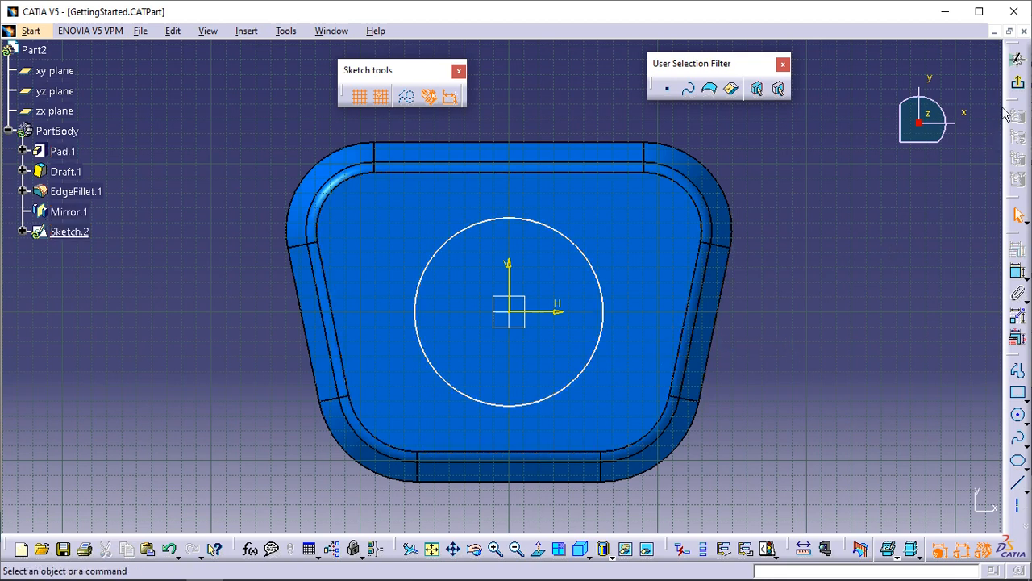
mouse_move(1018, 87)
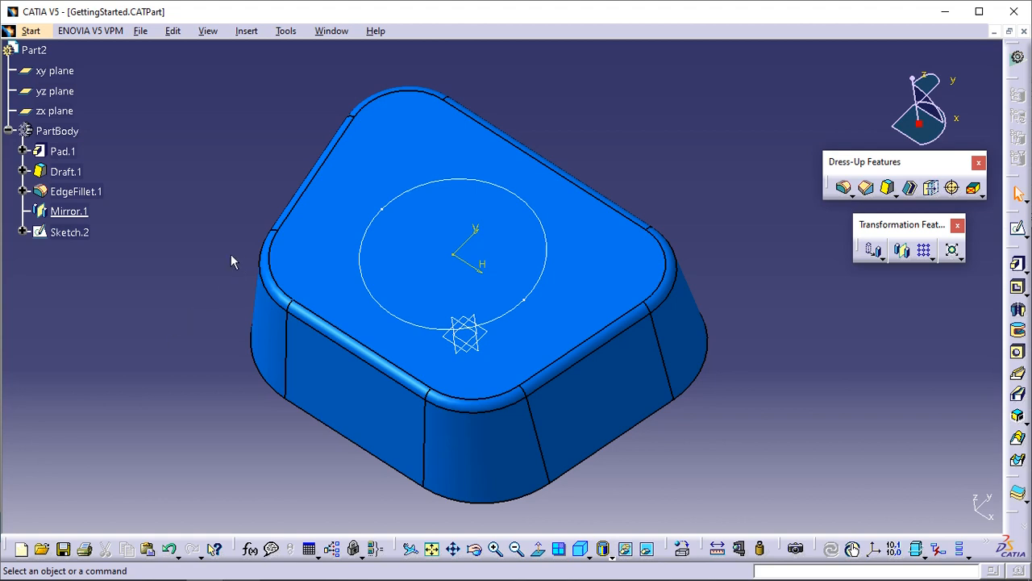
Cut Pocket.1 from Sketch.2's circle with type 'Up to last' so the hole passes through the block.
left_click(69, 233)
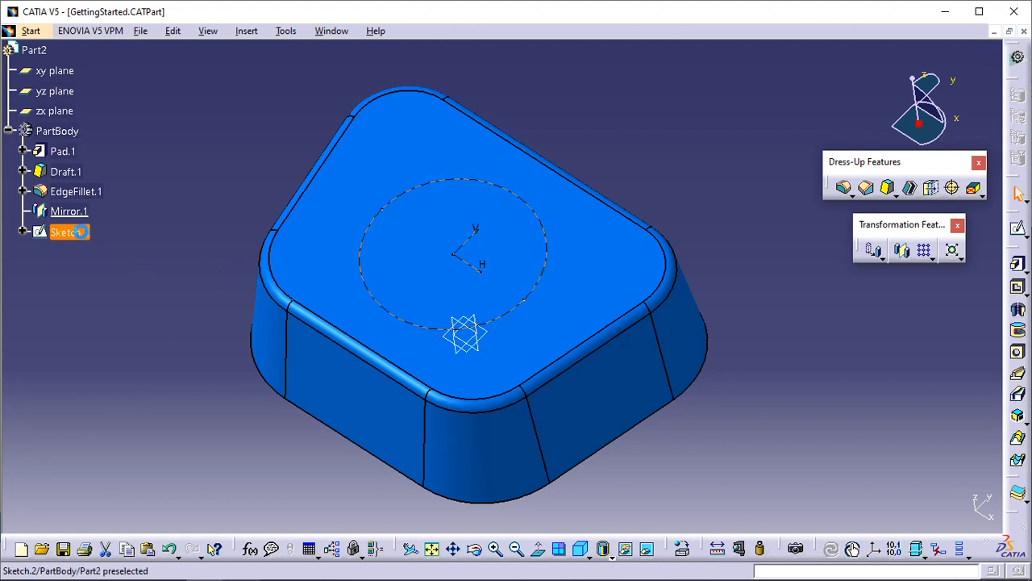
left_click(70, 233)
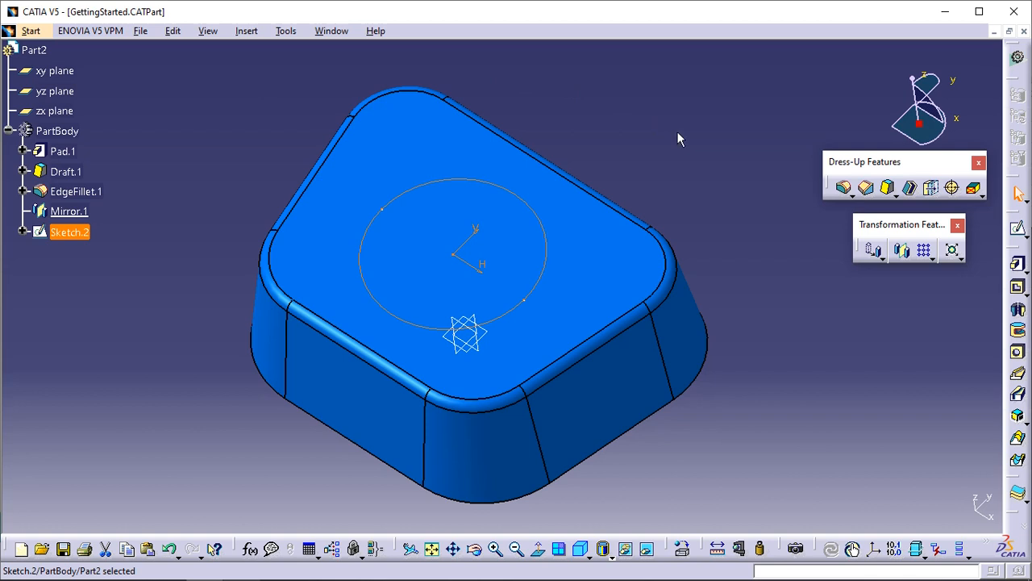
mouse_move(749, 271)
type("90")
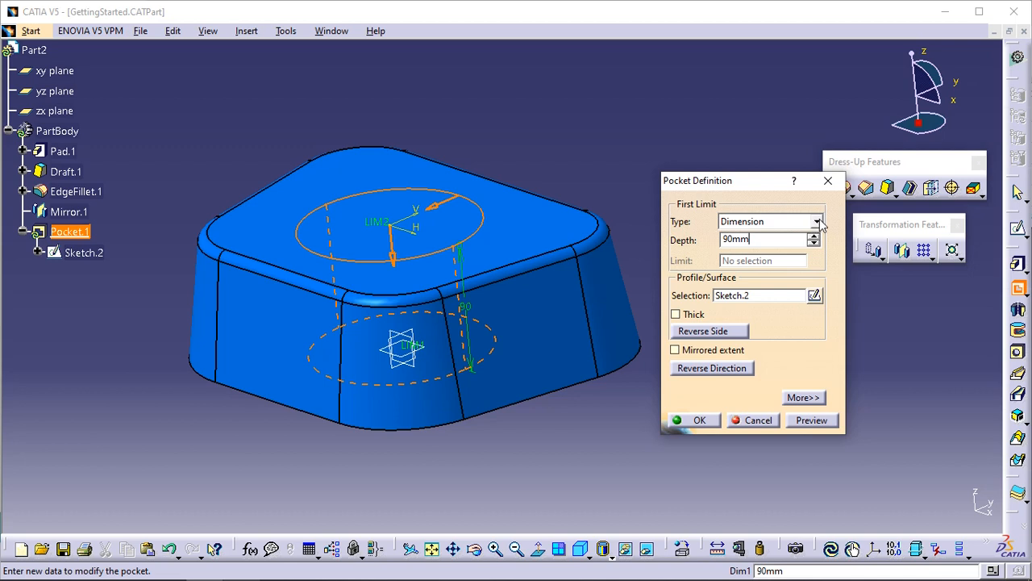
left_click(816, 221)
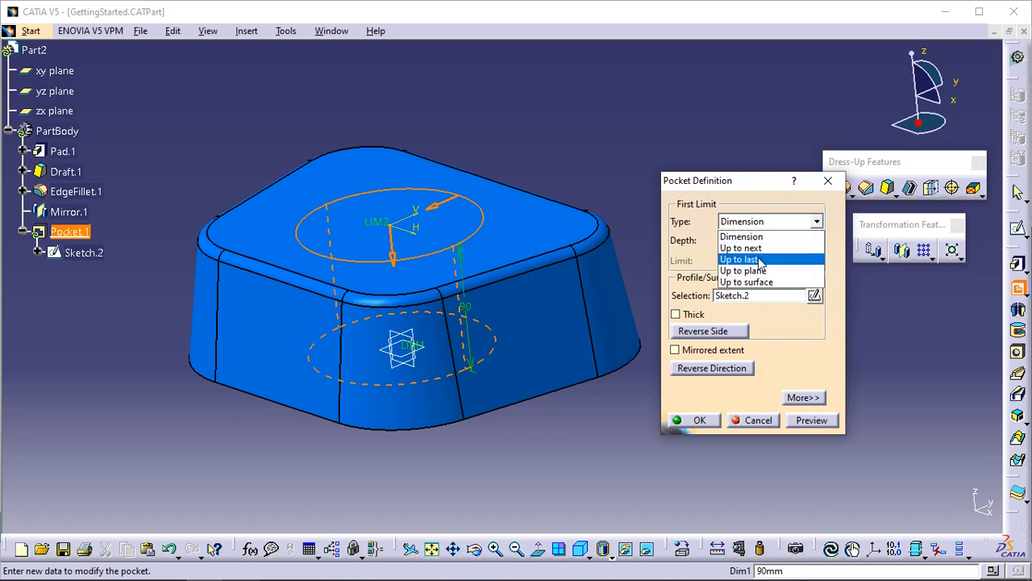
left_click(739, 258)
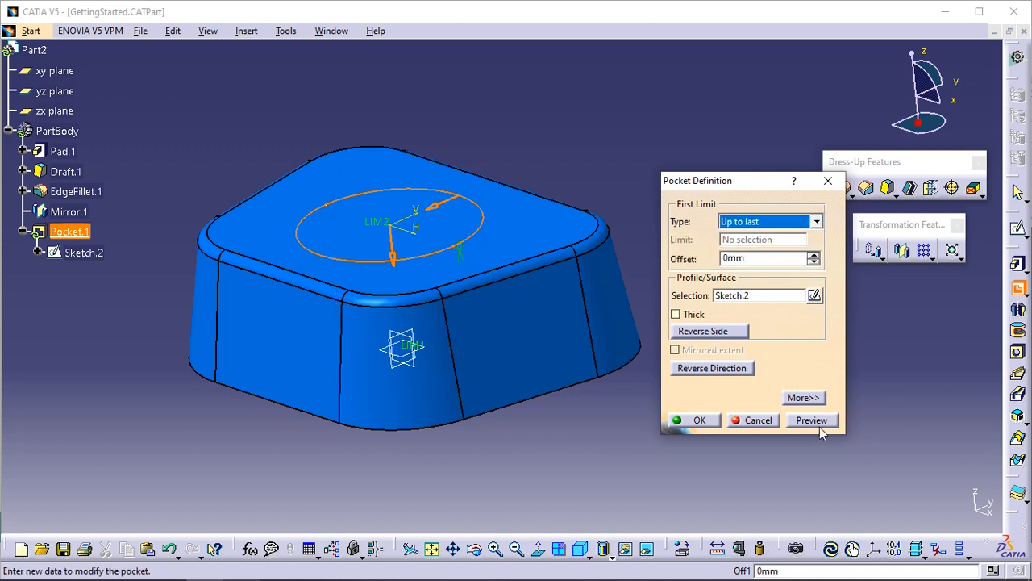
left_click(812, 419)
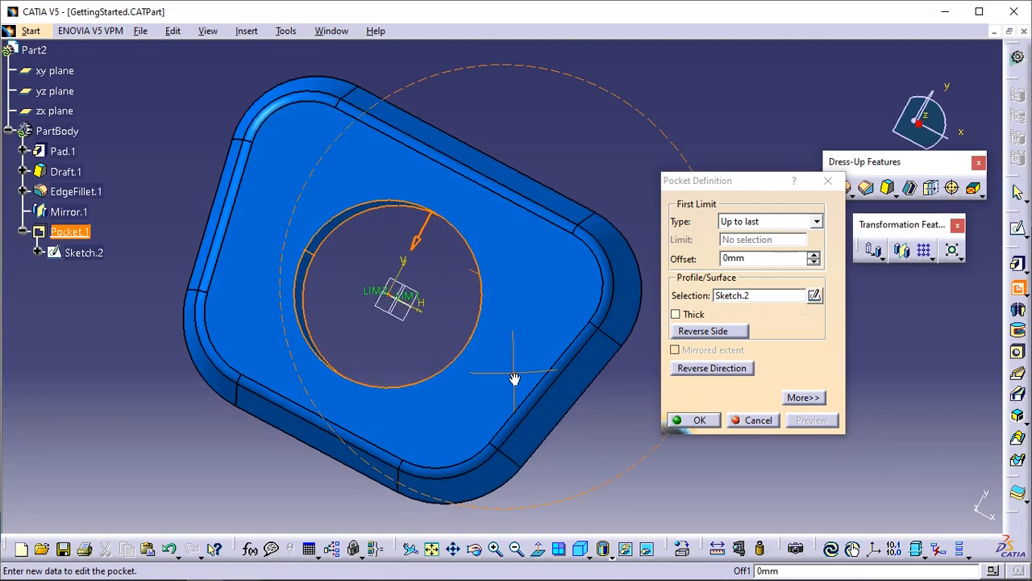
left_click_drag(514, 379, 411, 202)
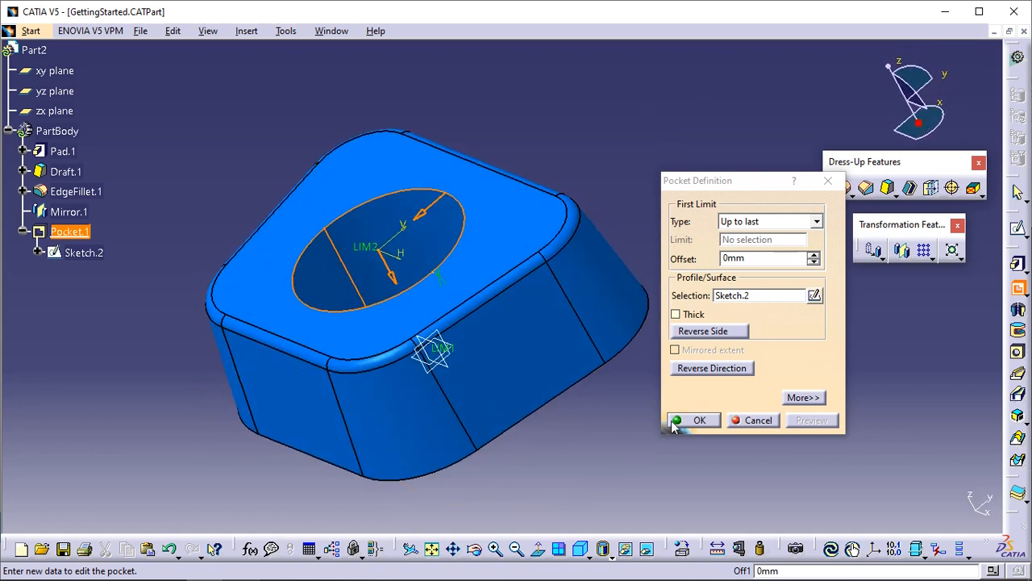
left_click(700, 420)
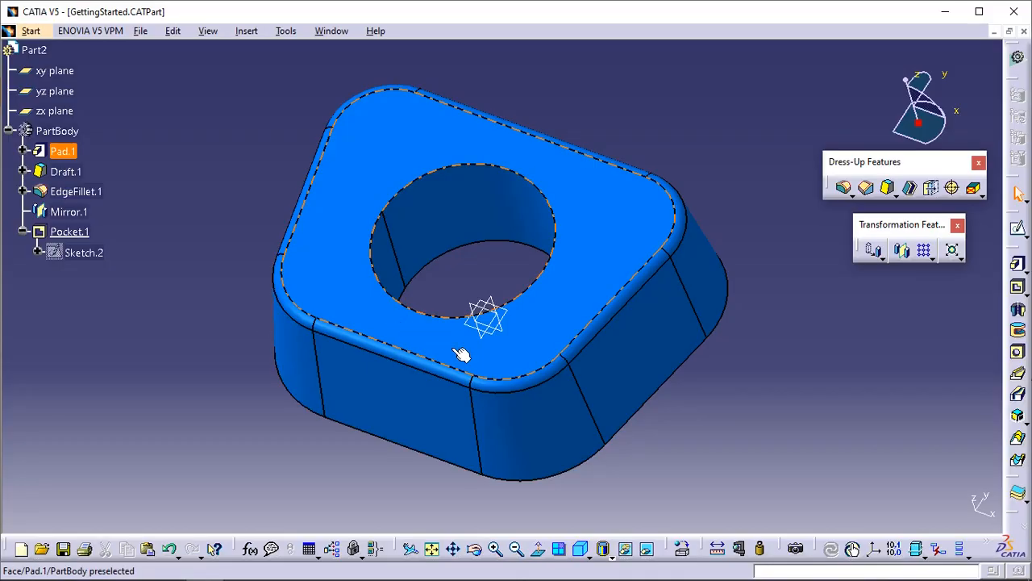
Shell the block to 5 mm inside wall thickness, removing the bottom face as the open side.
left_click_drag(461, 355, 530, 255)
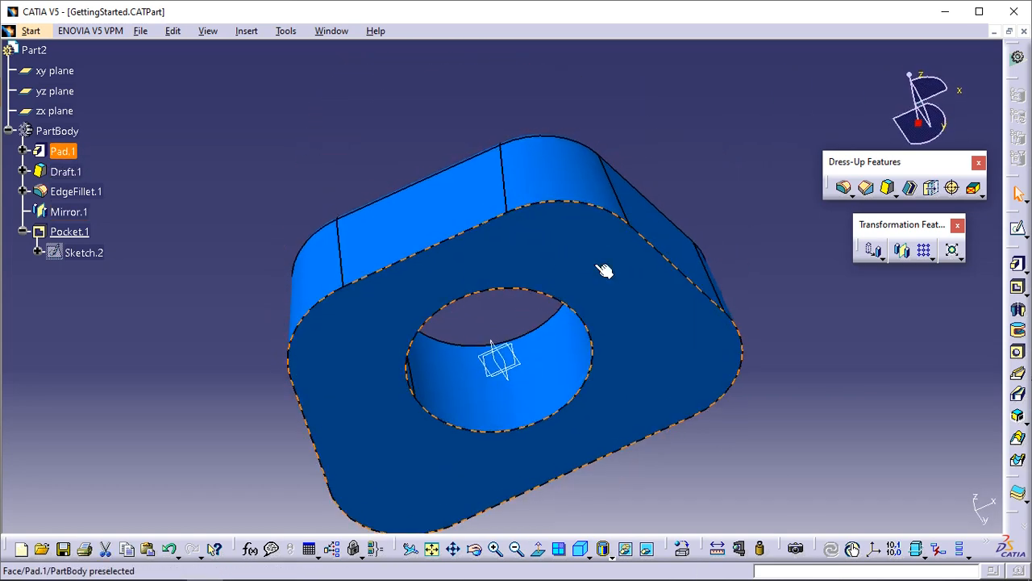
mouse_move(910, 187)
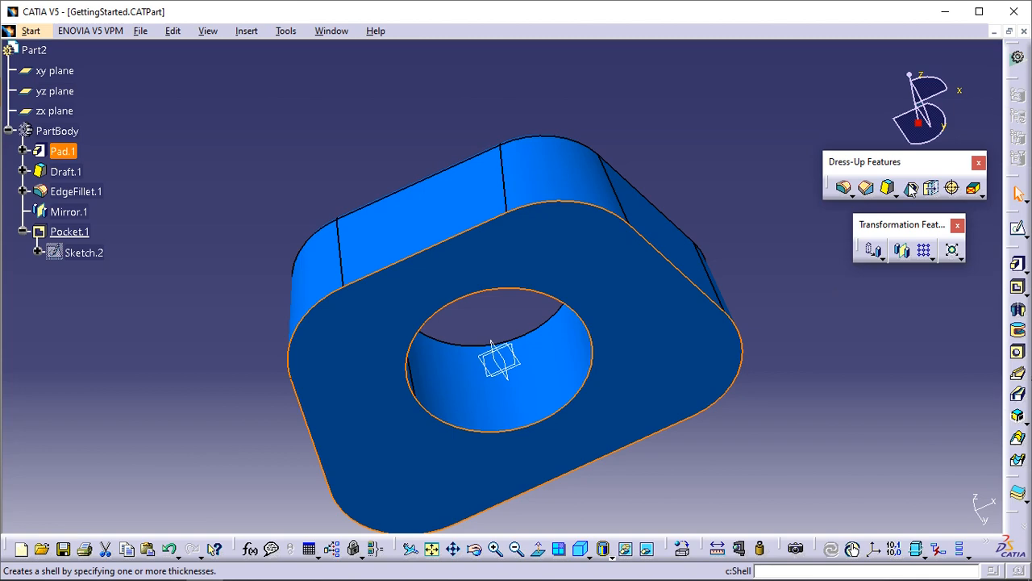
left_click(910, 187)
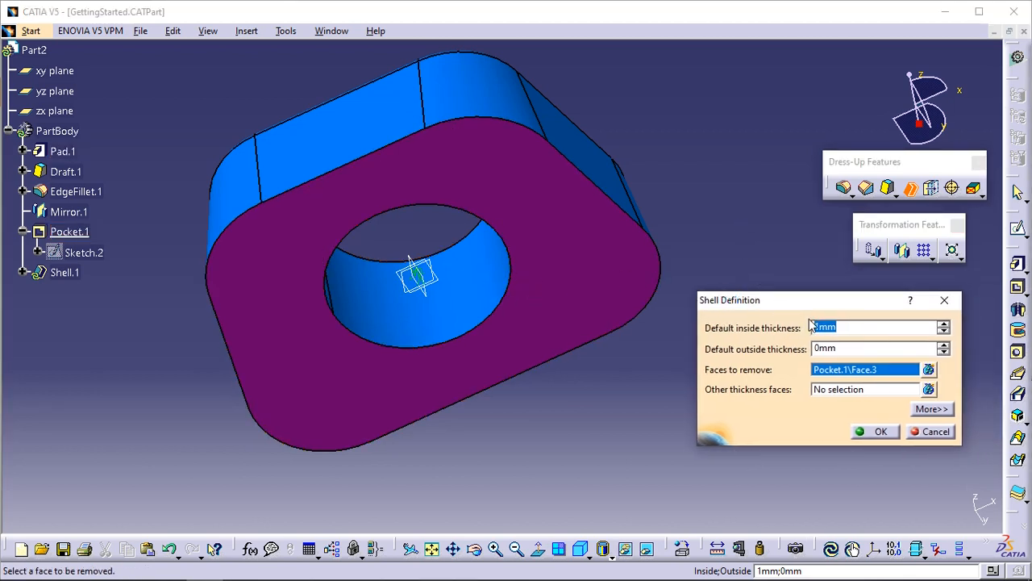
left_click(854, 328)
type("5")
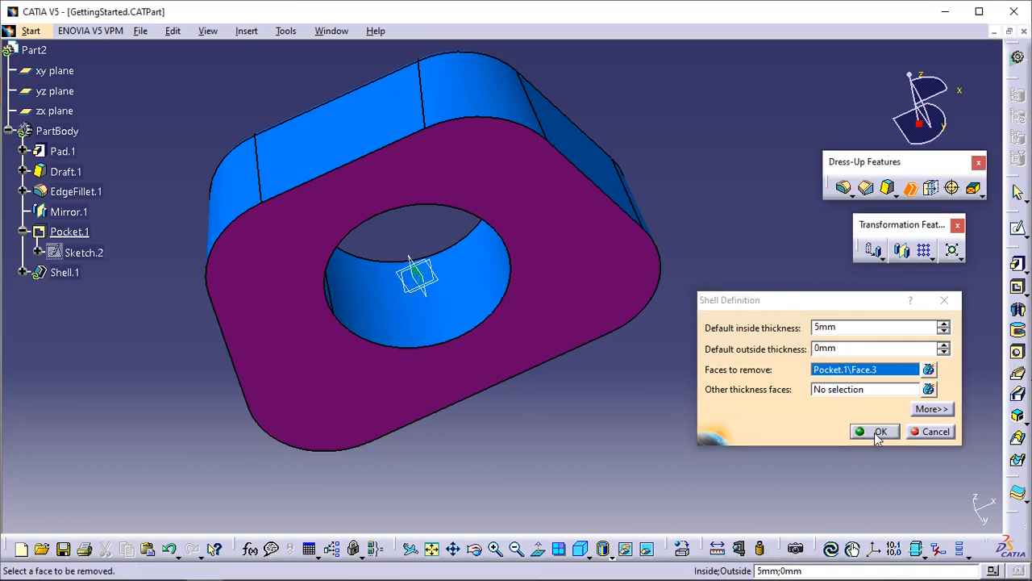
left_click(874, 431)
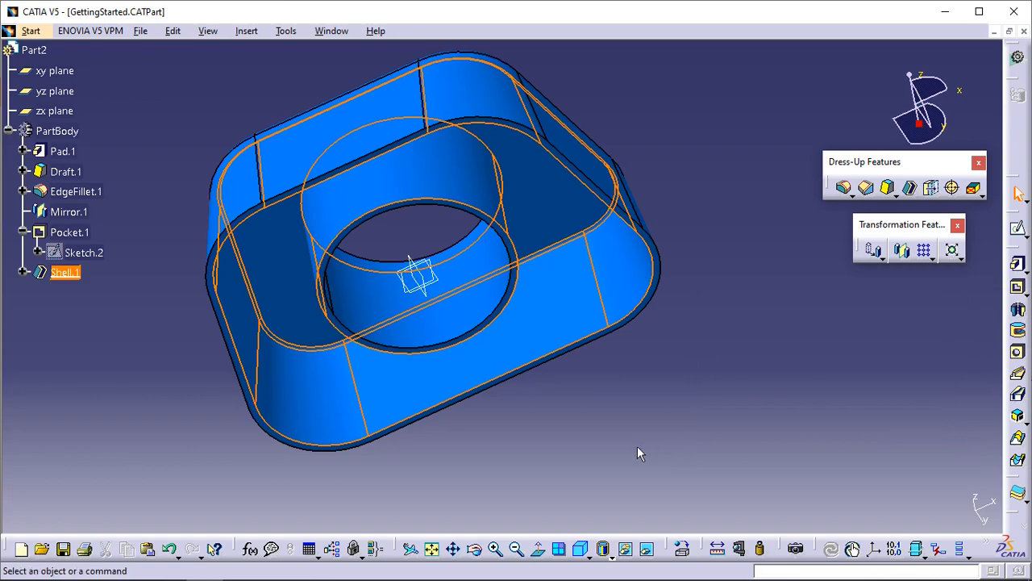
left_click_drag(637, 452, 416, 177)
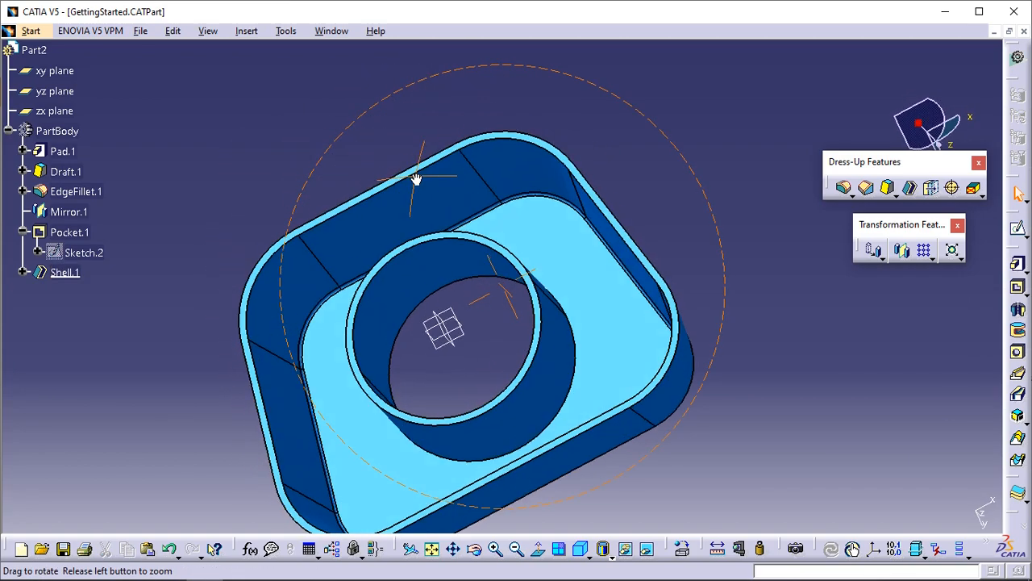
left_click_drag(416, 178, 513, 368)
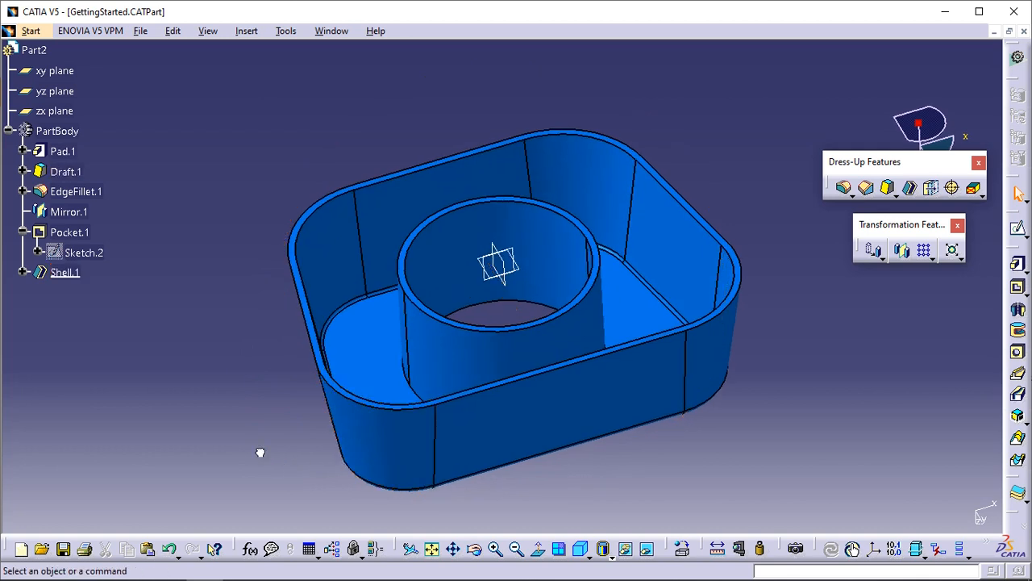
mouse_move(161, 413)
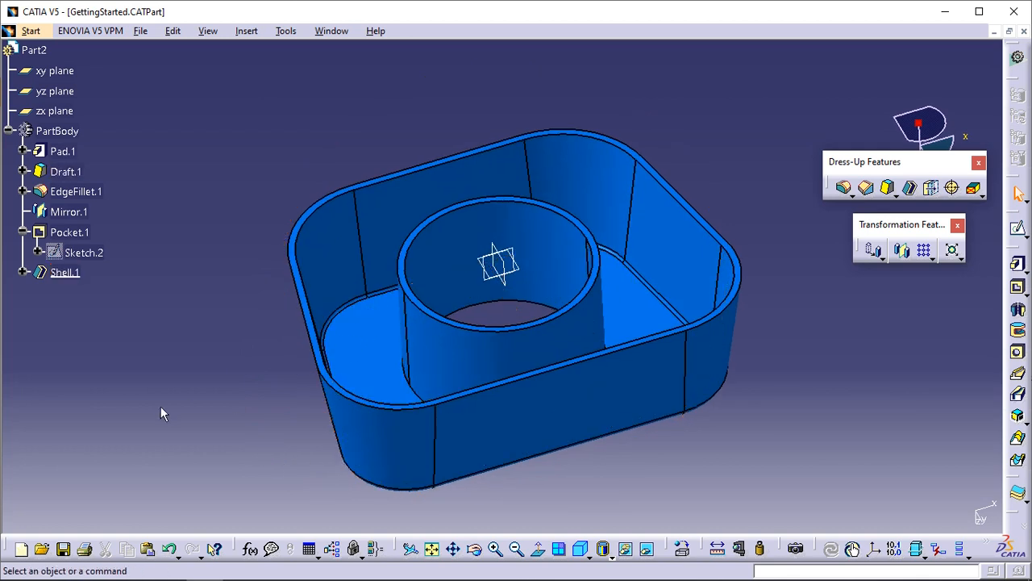